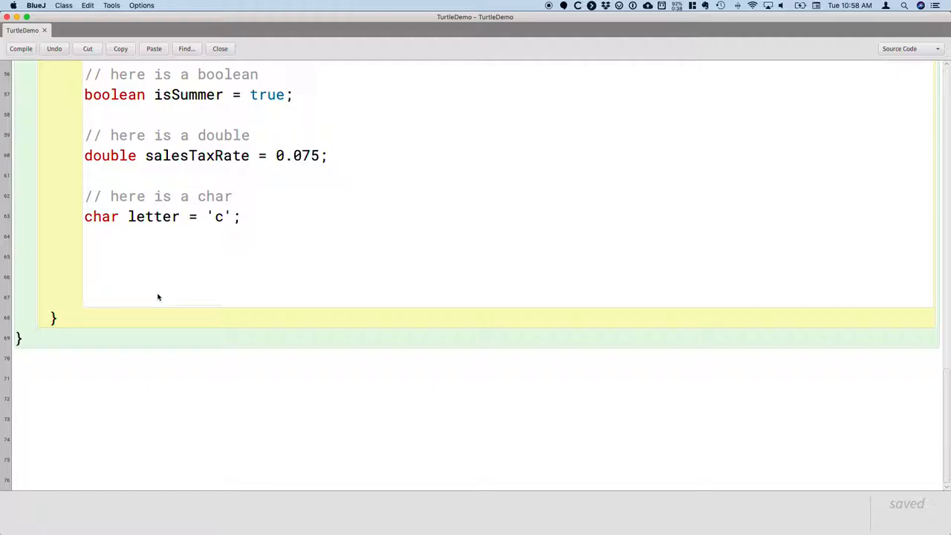
mouse_move(221, 318)
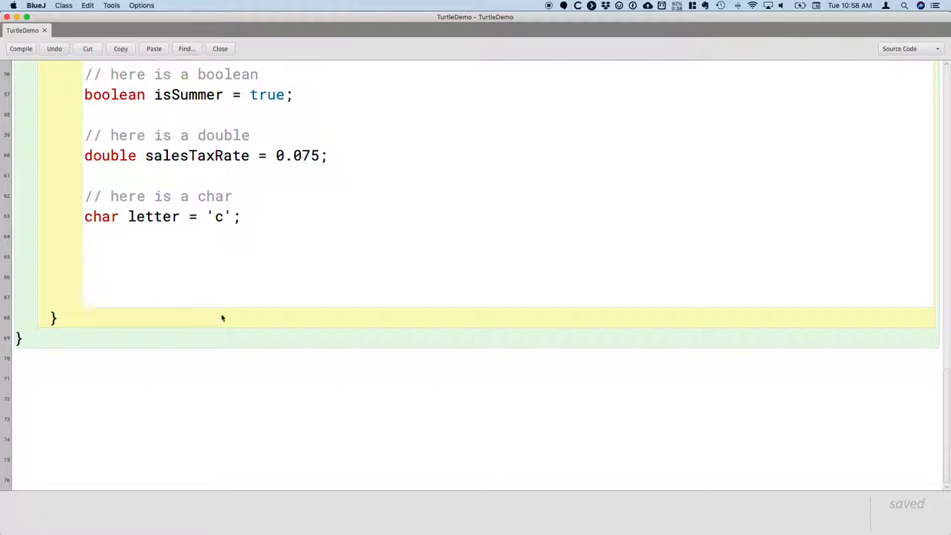
Add crush.penDown(); and crush.forward(25); below the char declaration
scroll(up, 3)
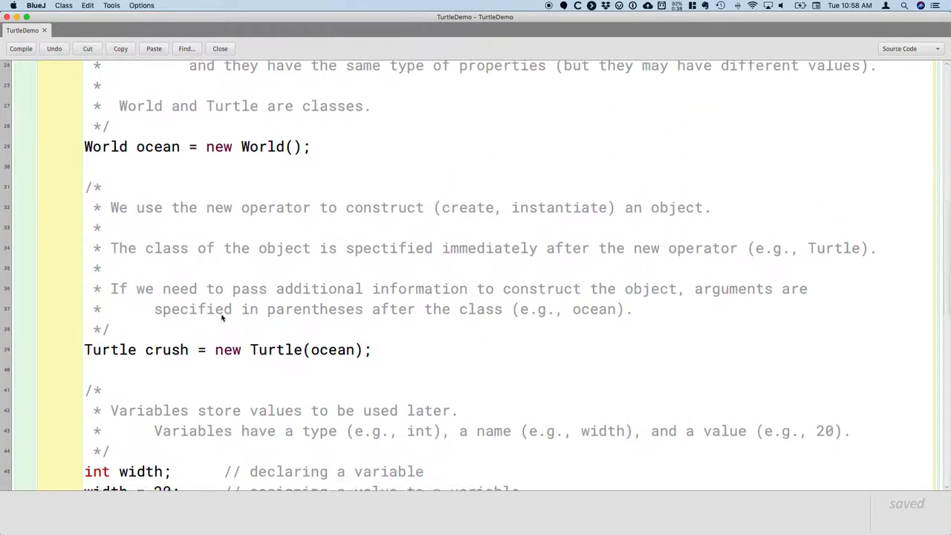
scroll(up, 3)
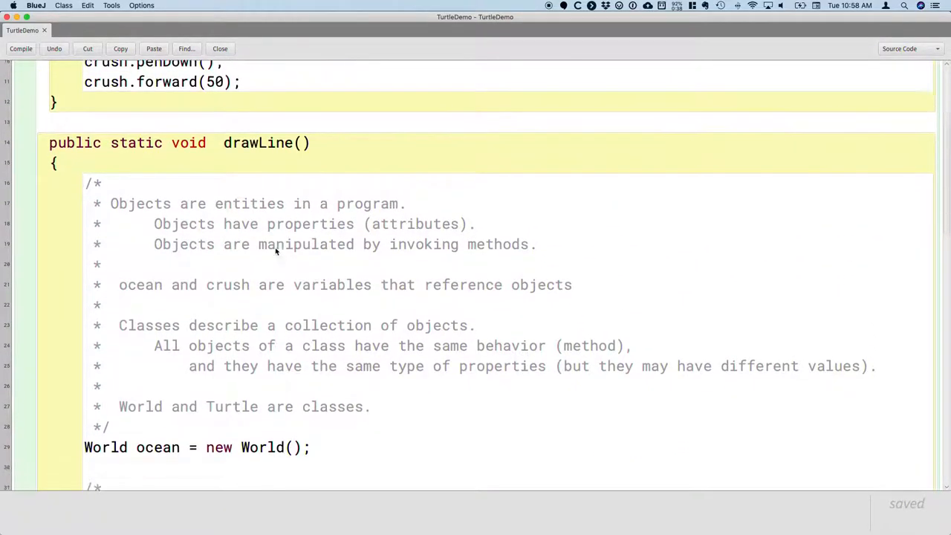
scroll(down, 3)
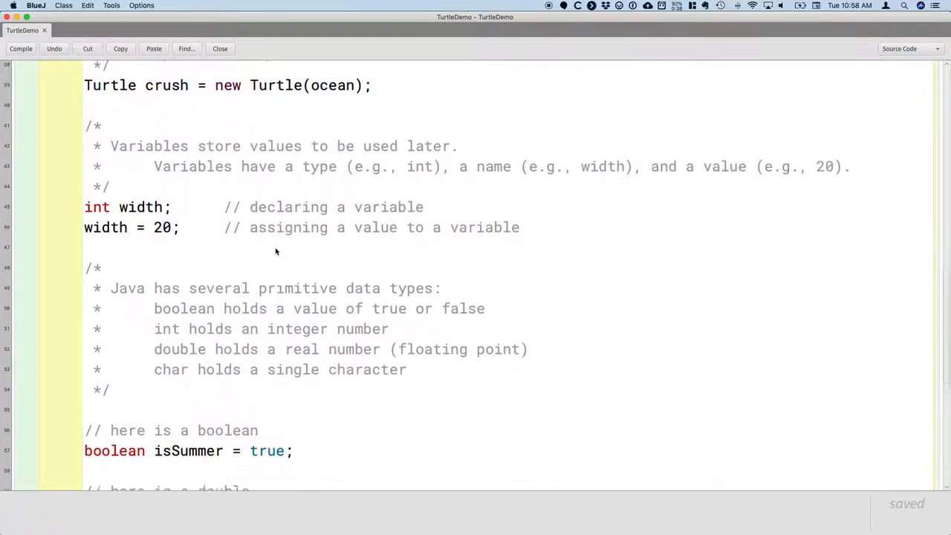
scroll(down, 3)
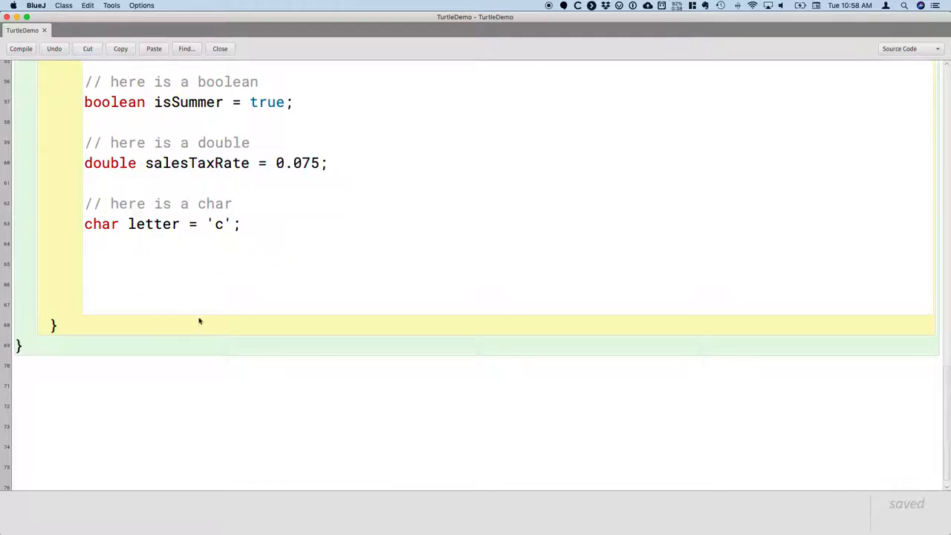
text(cru)
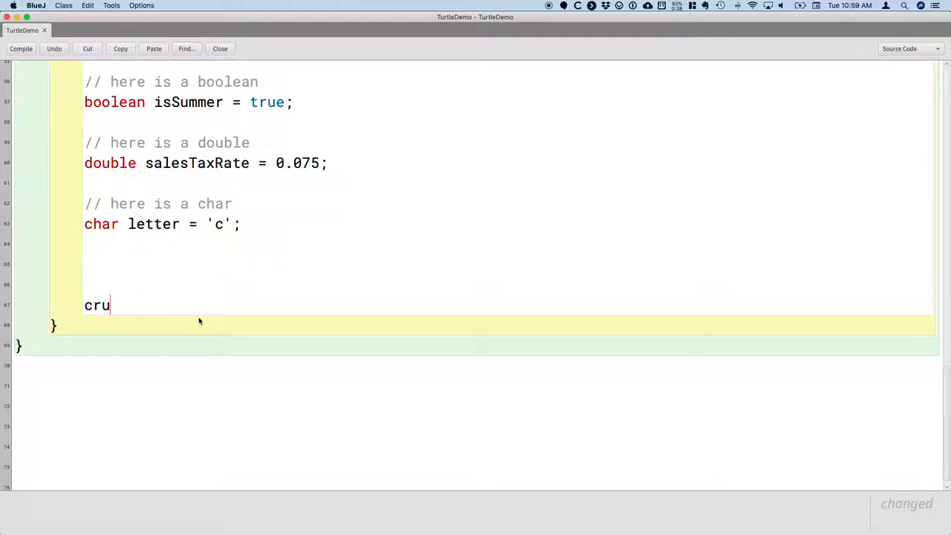
text(sh.penDown())
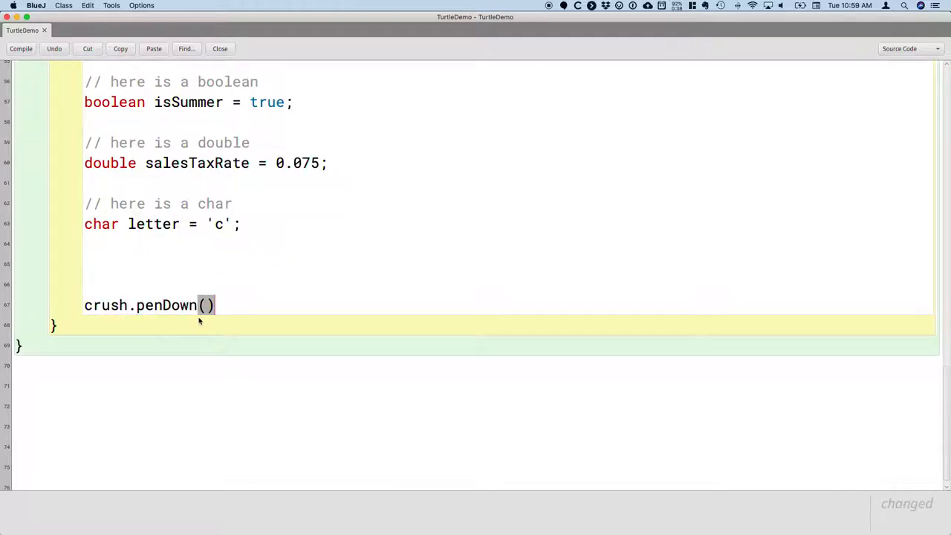
text(;)
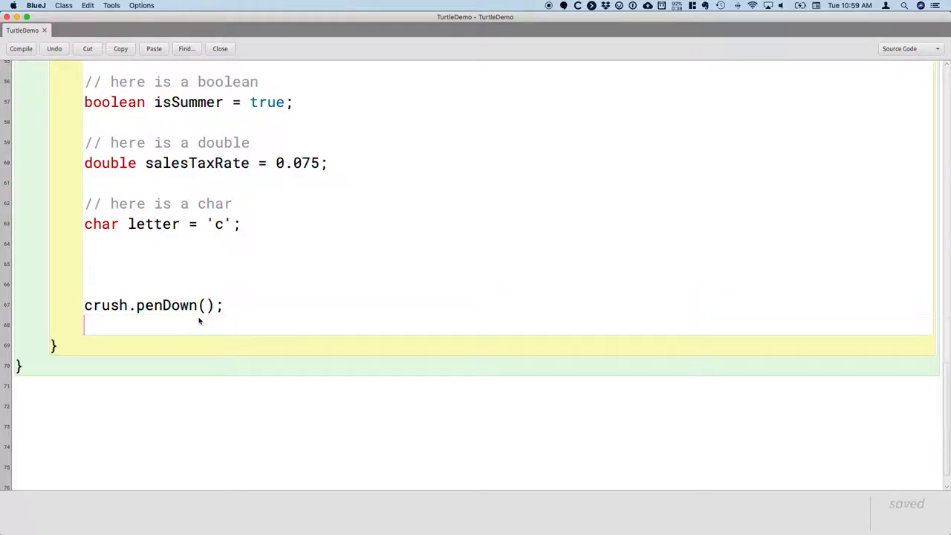
text(crush)
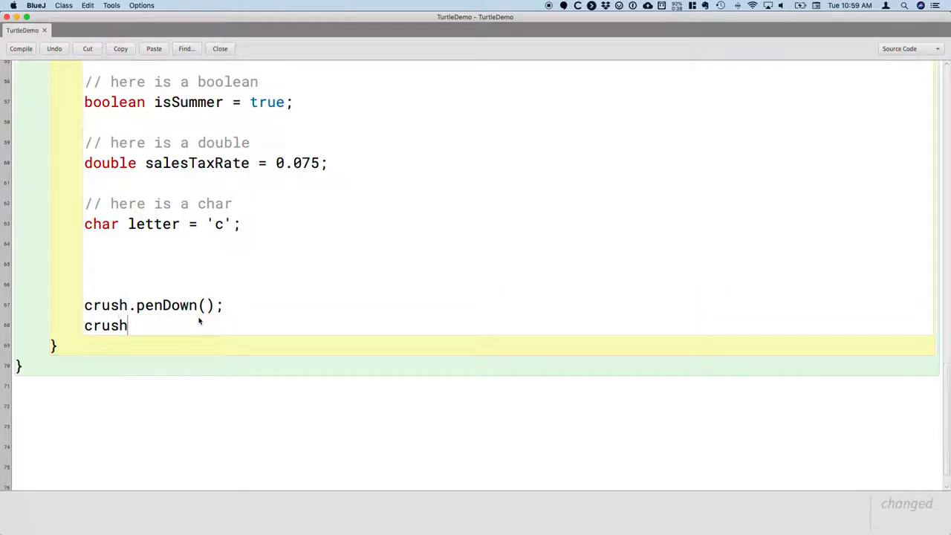
text(.forward()
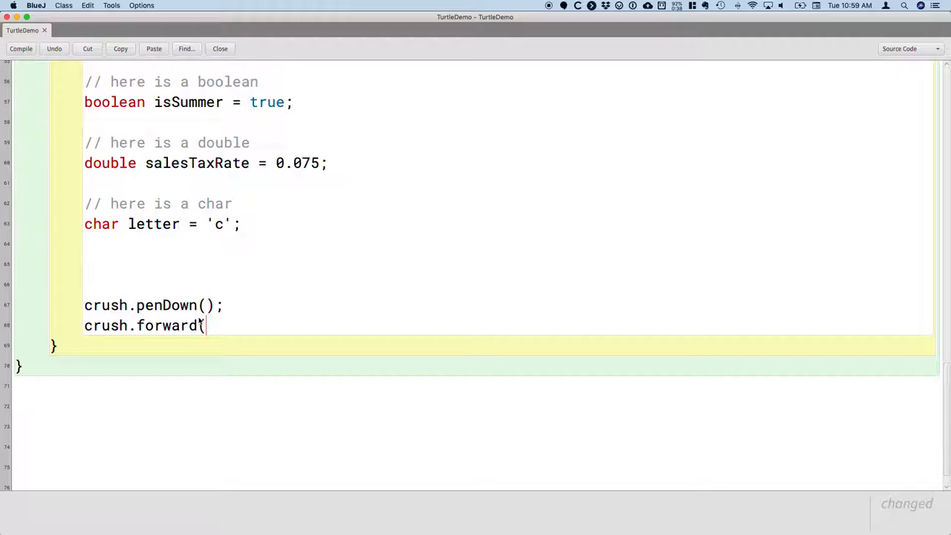
text(25);)
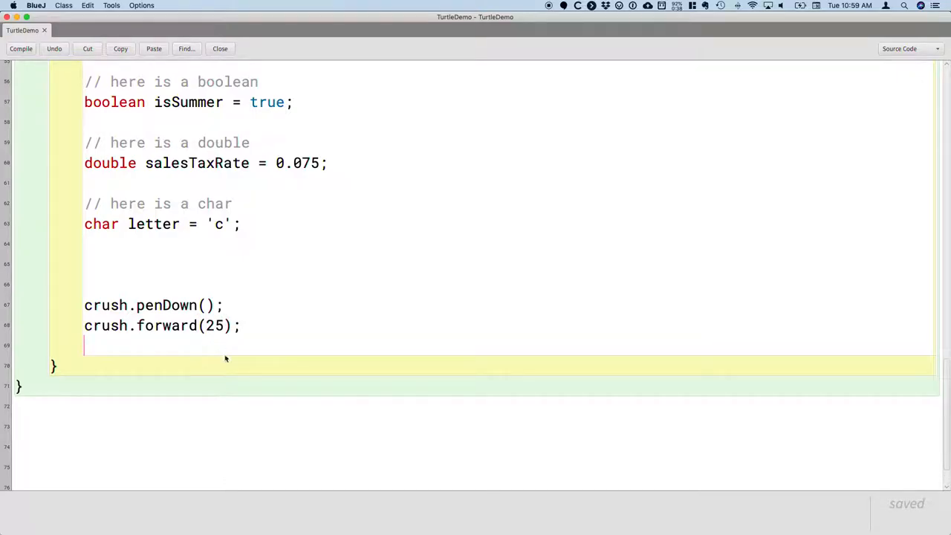
mouse_move(300, 414)
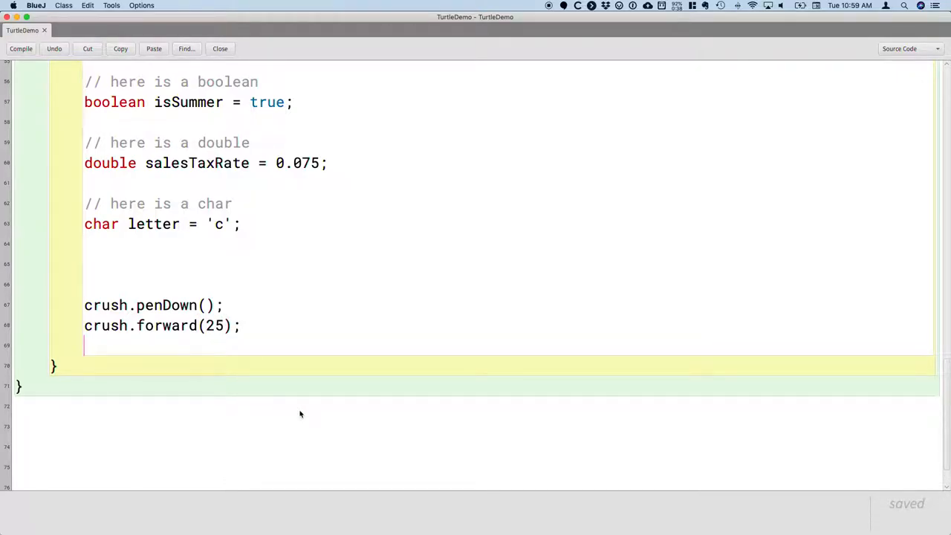
Add crush.setPenColor(Color.RED); followed by another crush.forward(25);
text(c)
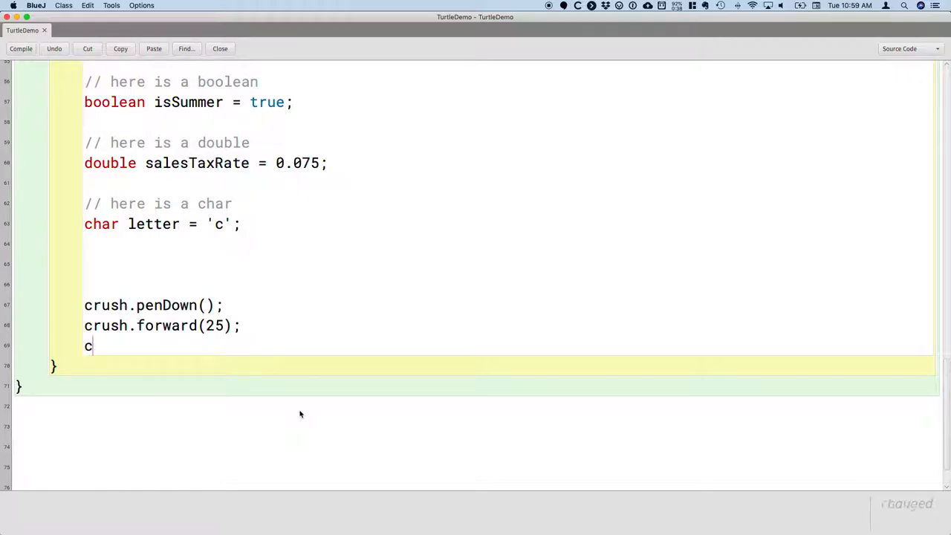
text(rush.setPenCol)
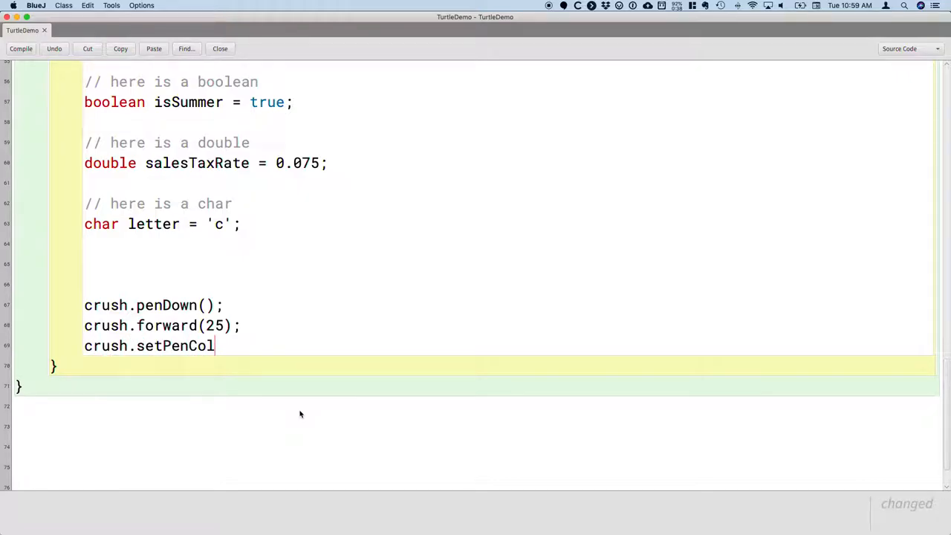
text(or()
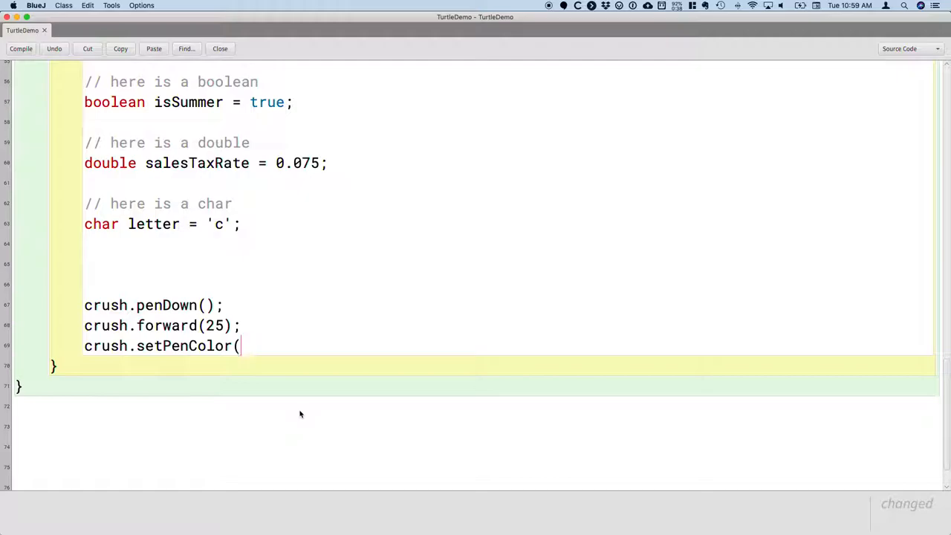
text(Color.RED);)
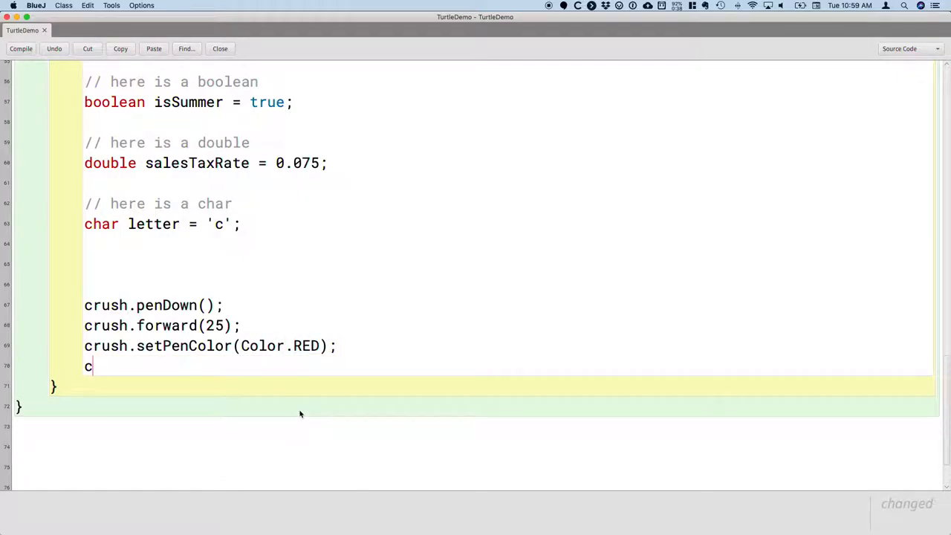
text(rush.forward(25);)
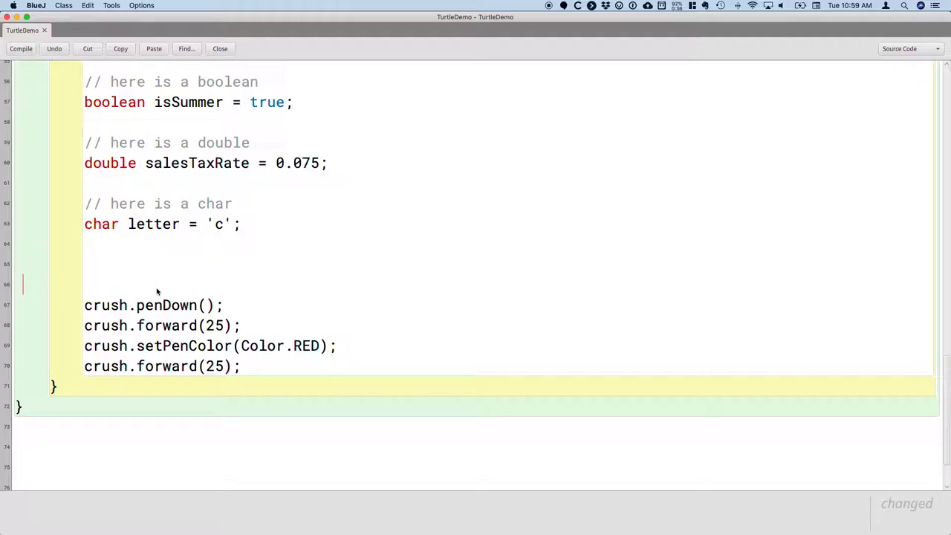
Write a block comment: when invoking methods we use the dot operator ('.') to invoke a method on an object
text(/)
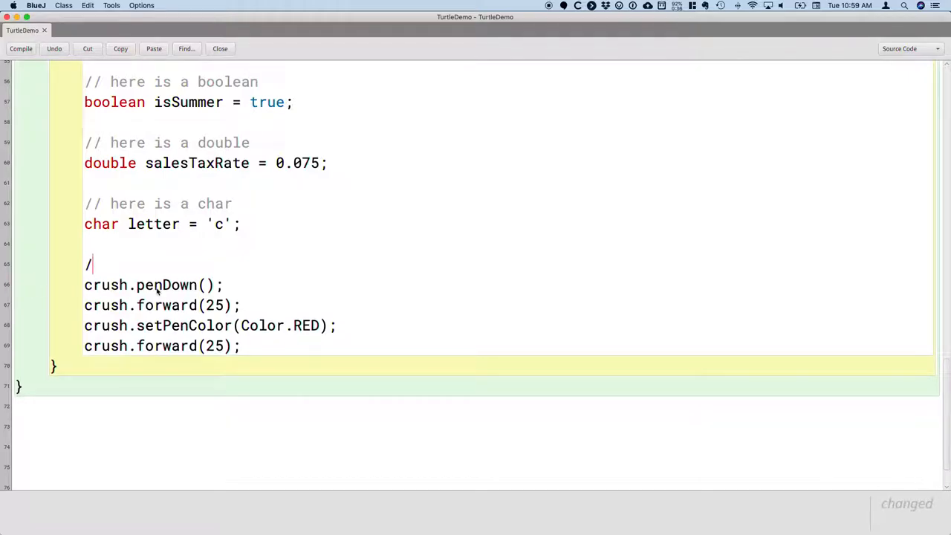
text(*)
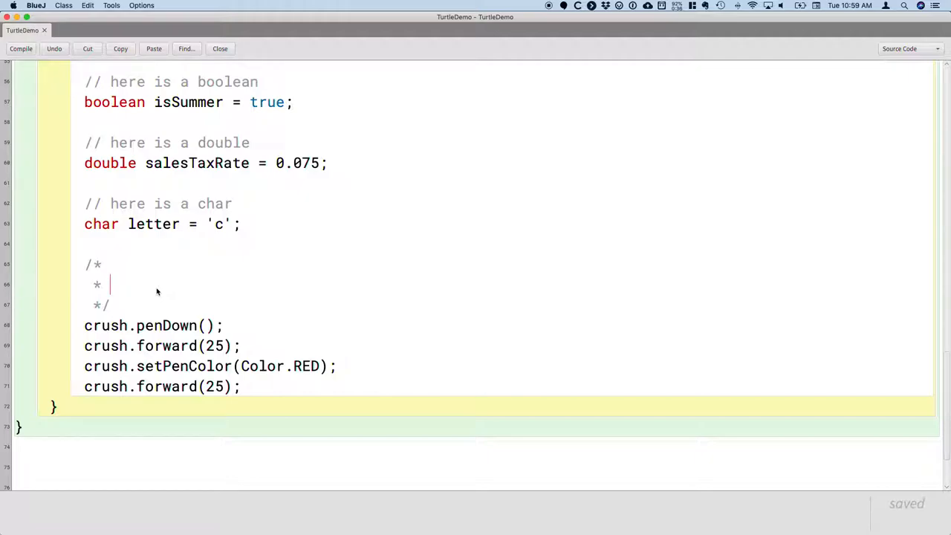
text(W)
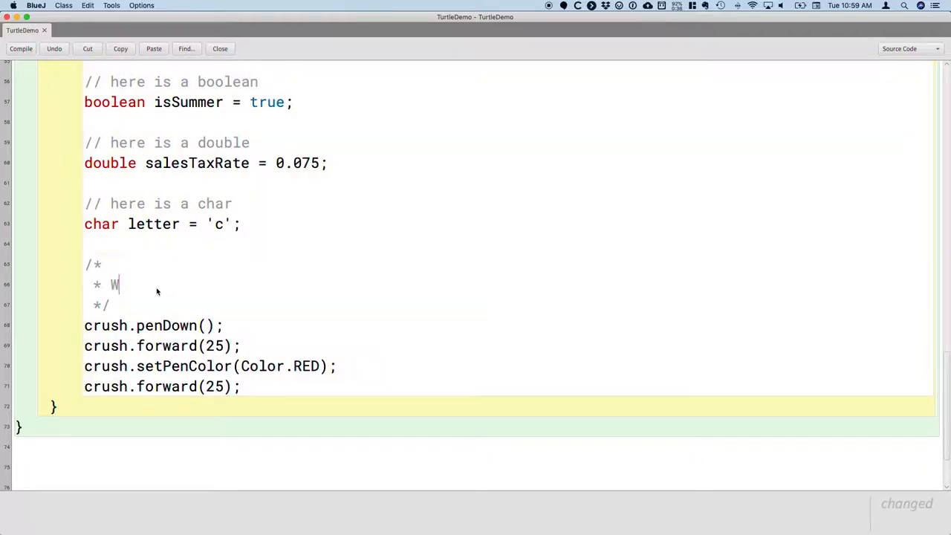
text(hen invoking)
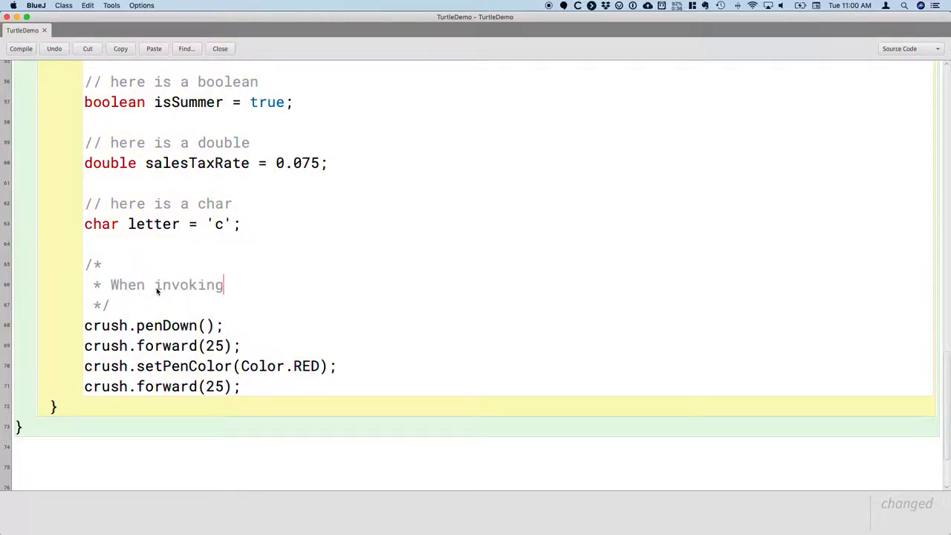
text(methods, w)
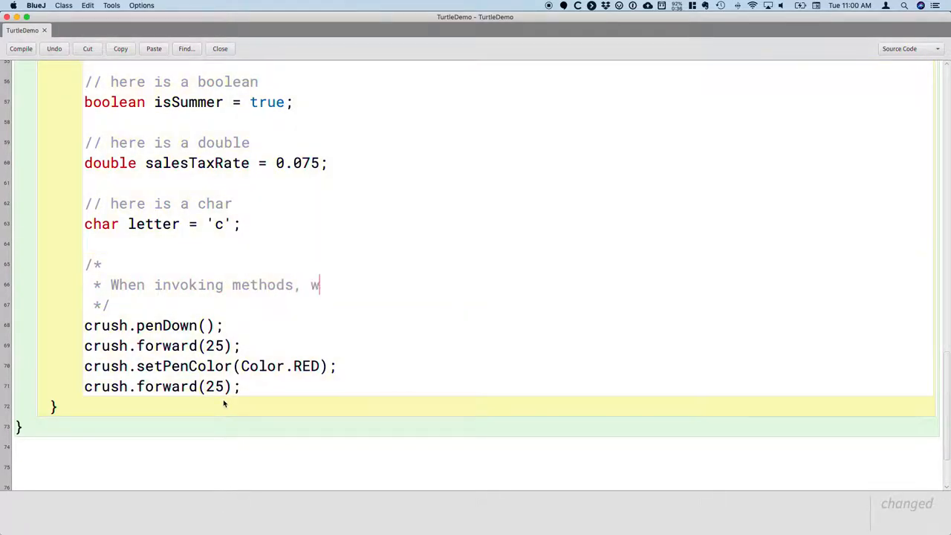
text(e use the dot opera)
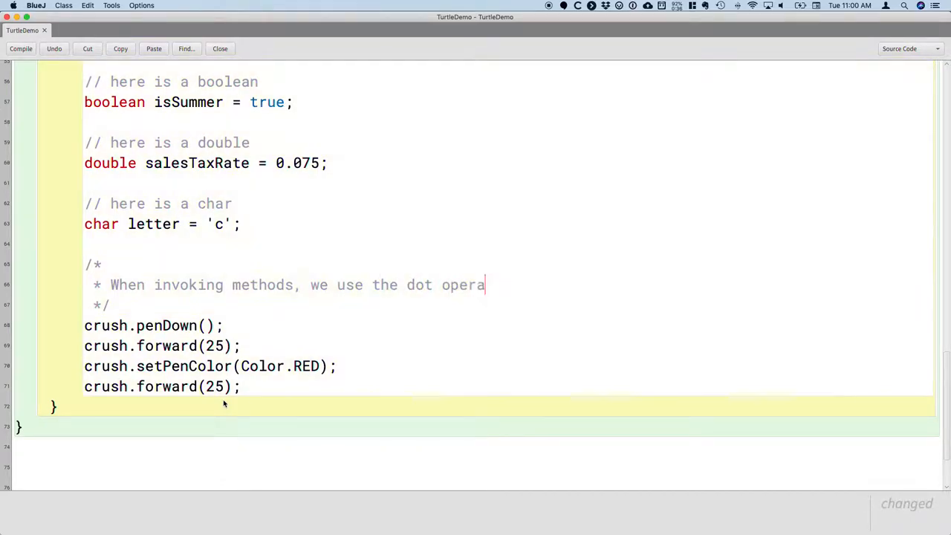
text(tor (i.e., '.')
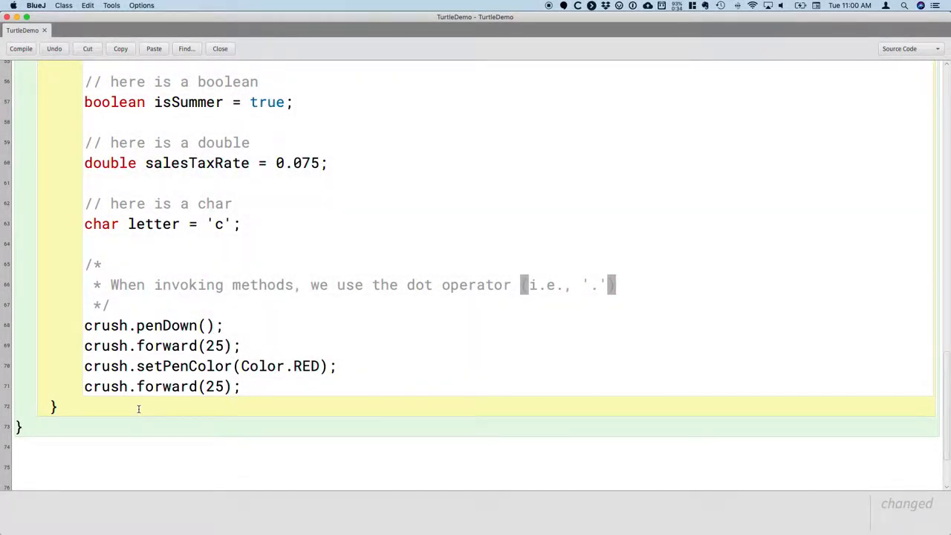
text() to invoke)
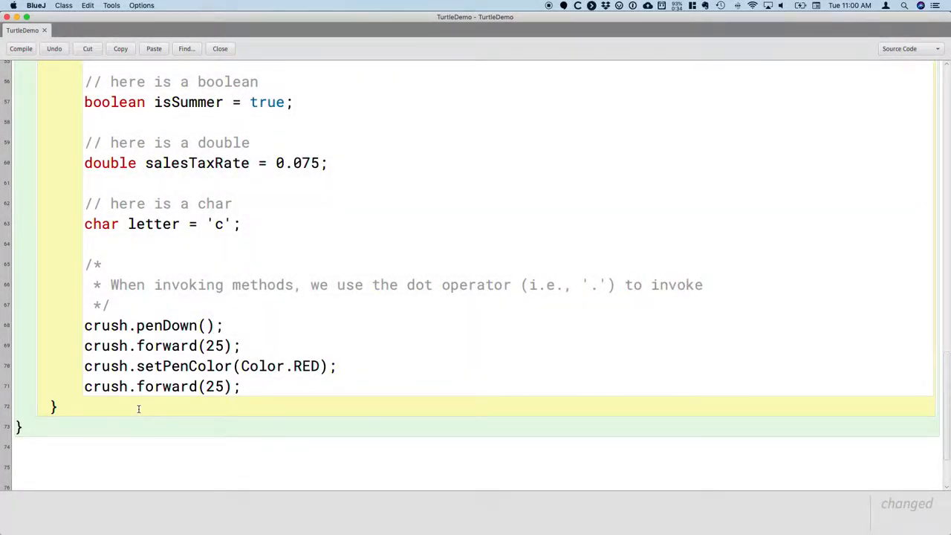
text(a method on an)
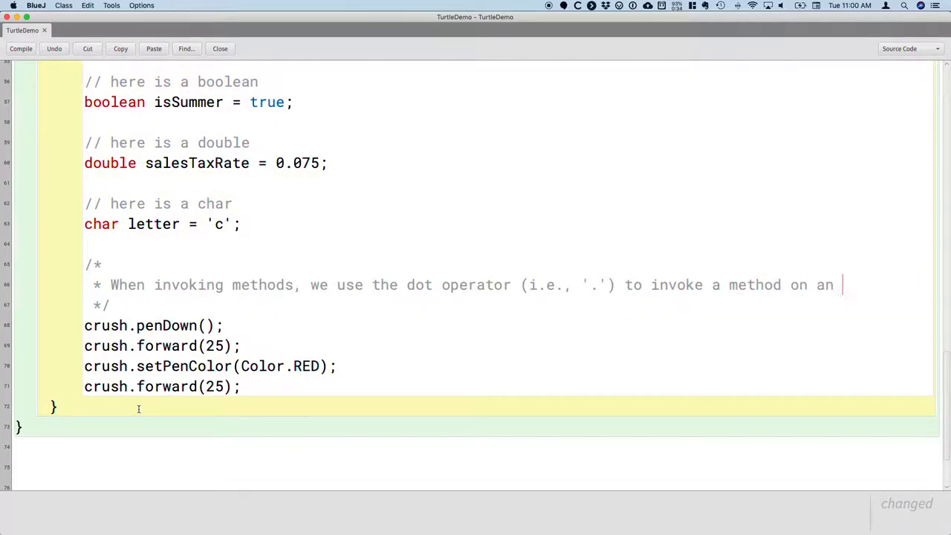
text(object.)
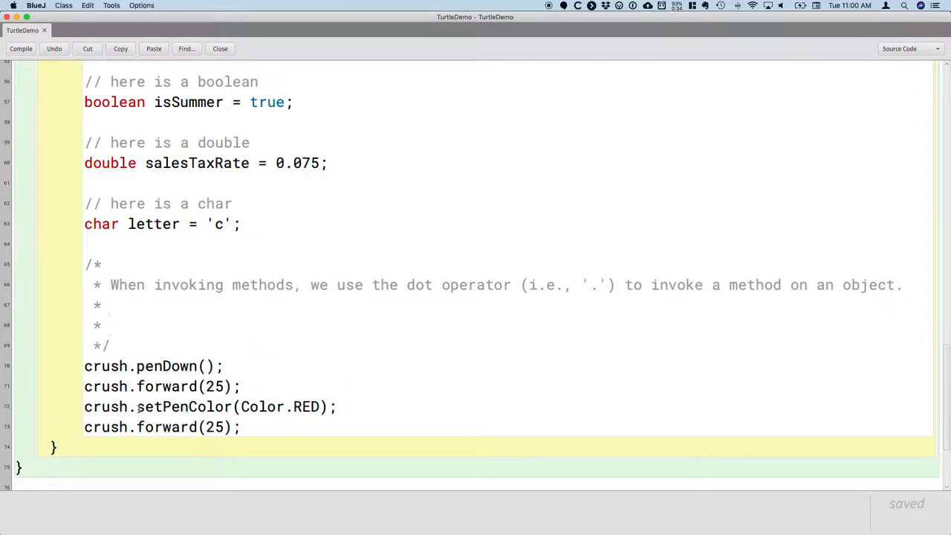
click(112, 324)
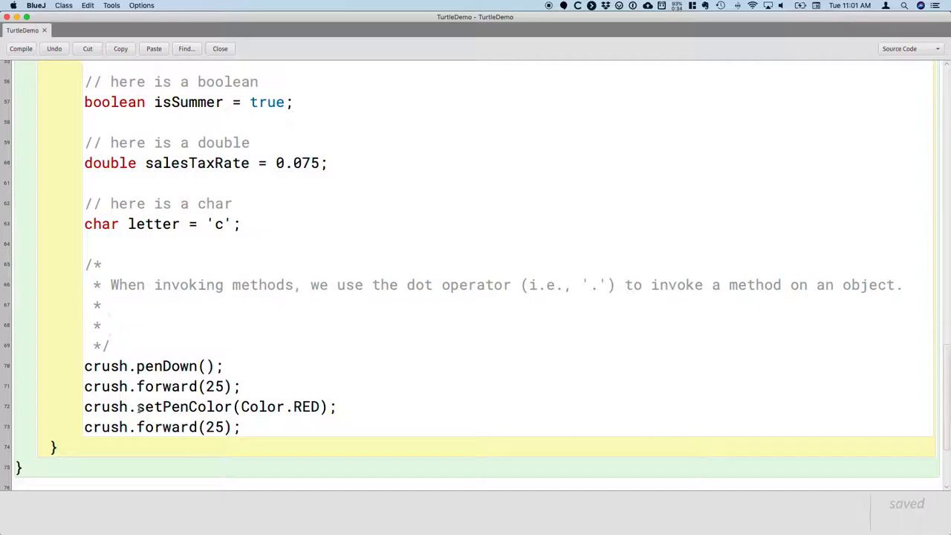
click(110, 324)
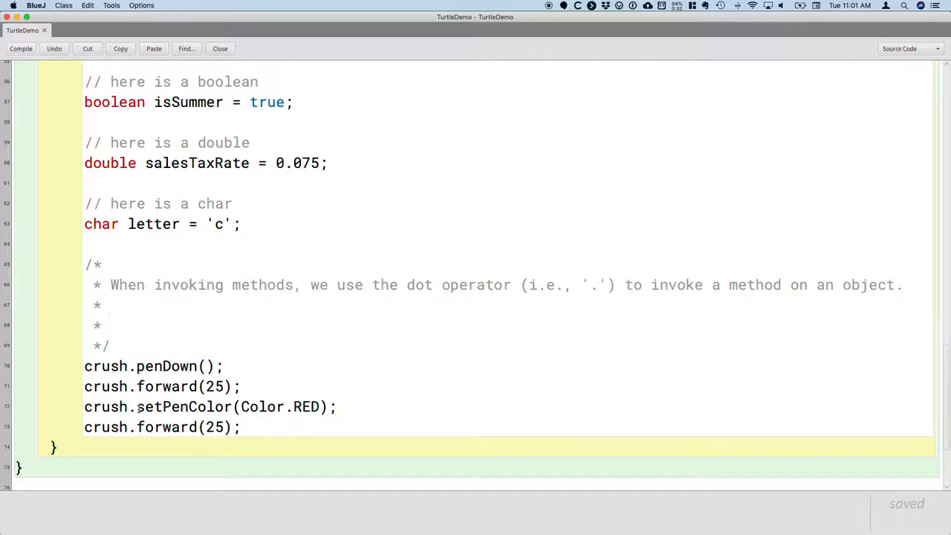
click(117, 324)
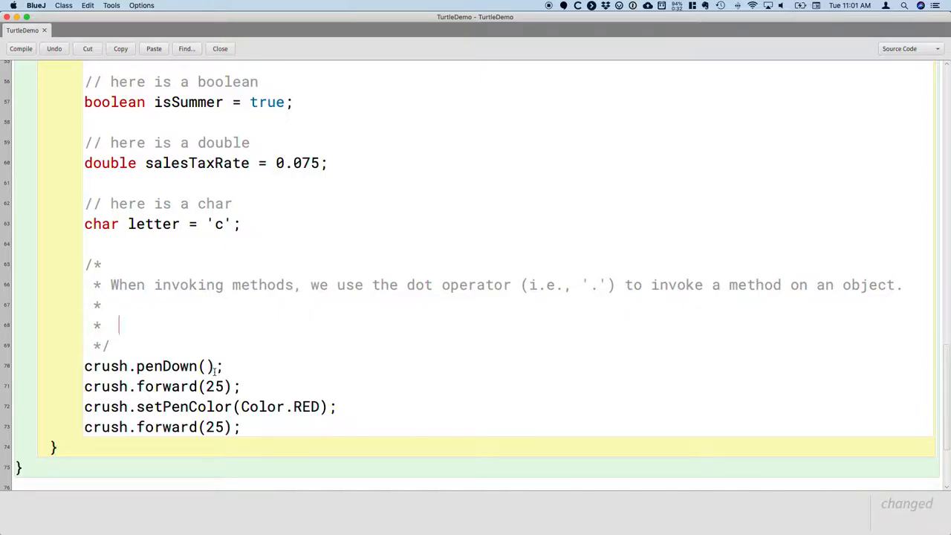
Add comment line: some methods take no arguments but still have parentheses (e.g., penDown)
text(Some methods)
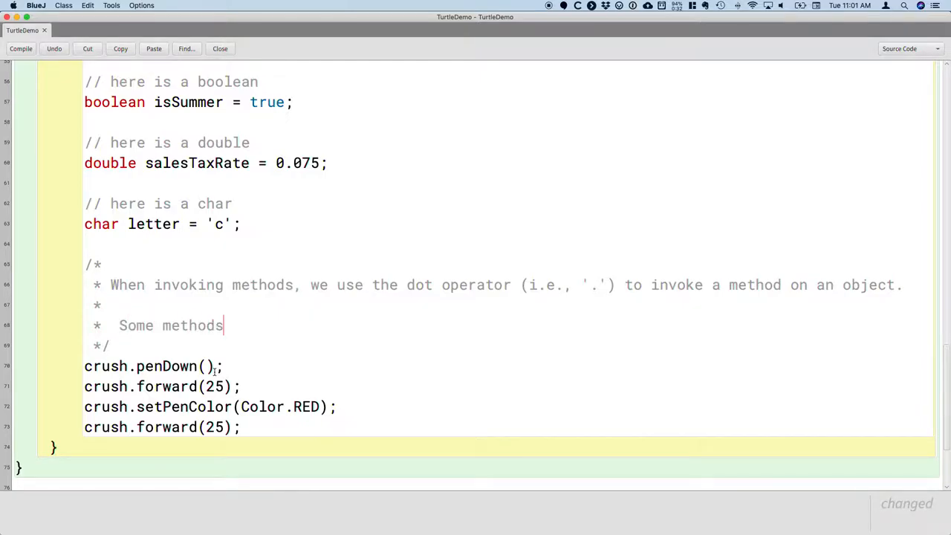
text(take no)
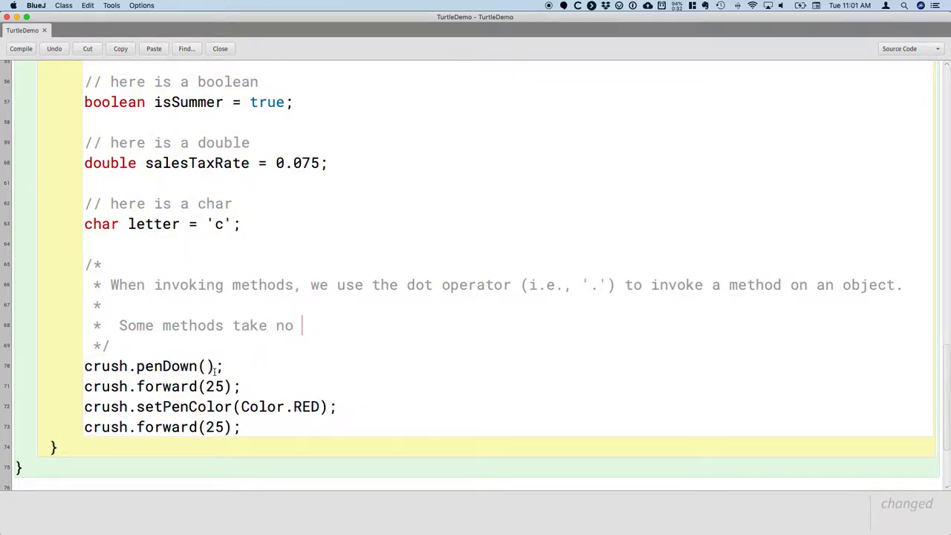
text(arguments)
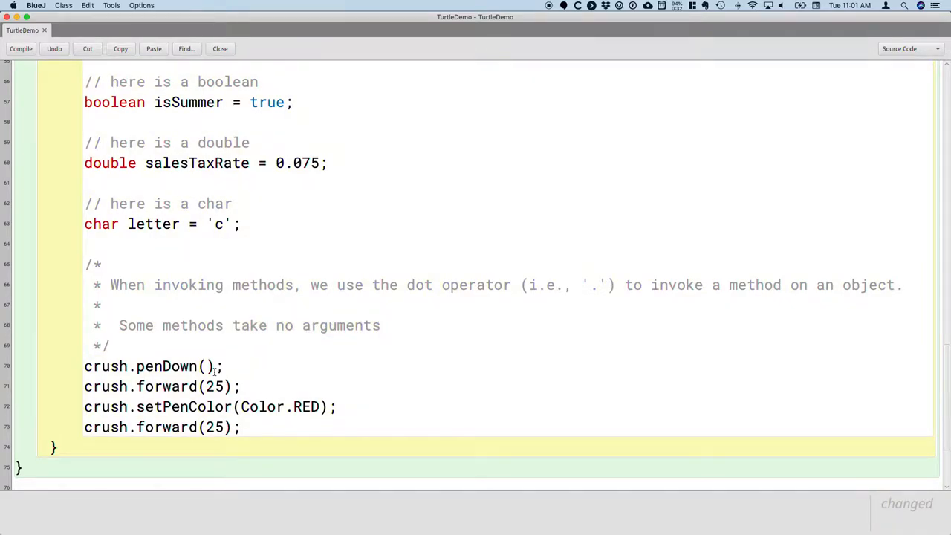
text(, but we still)
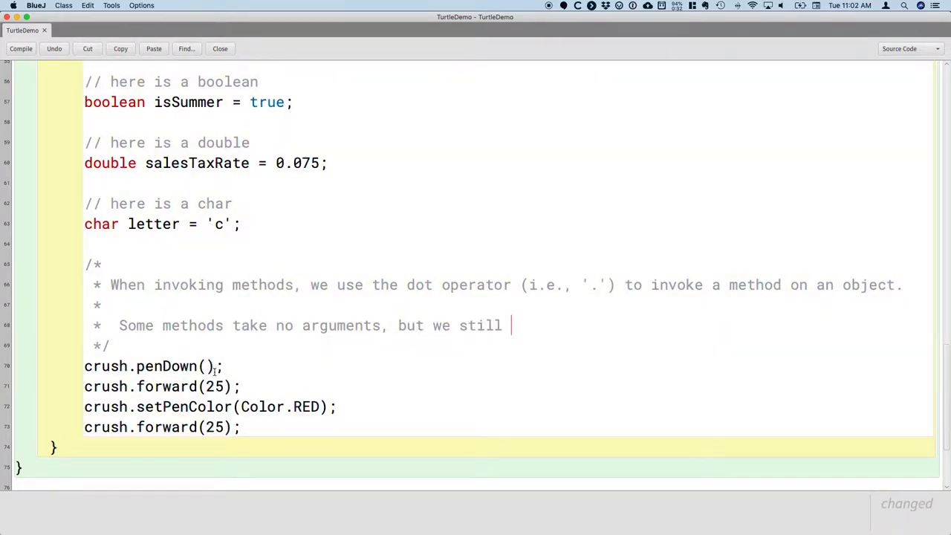
text(have parentheses (e.g.,)
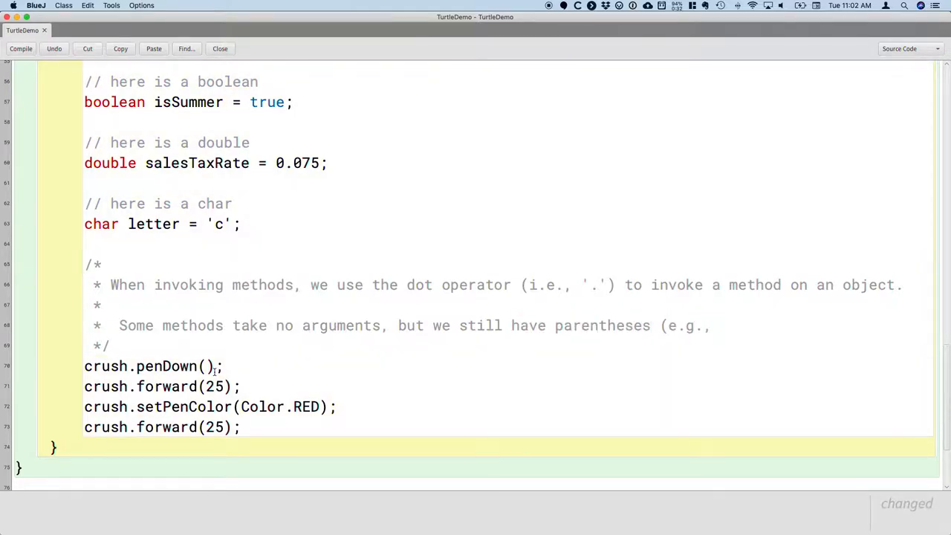
text(penDown).)
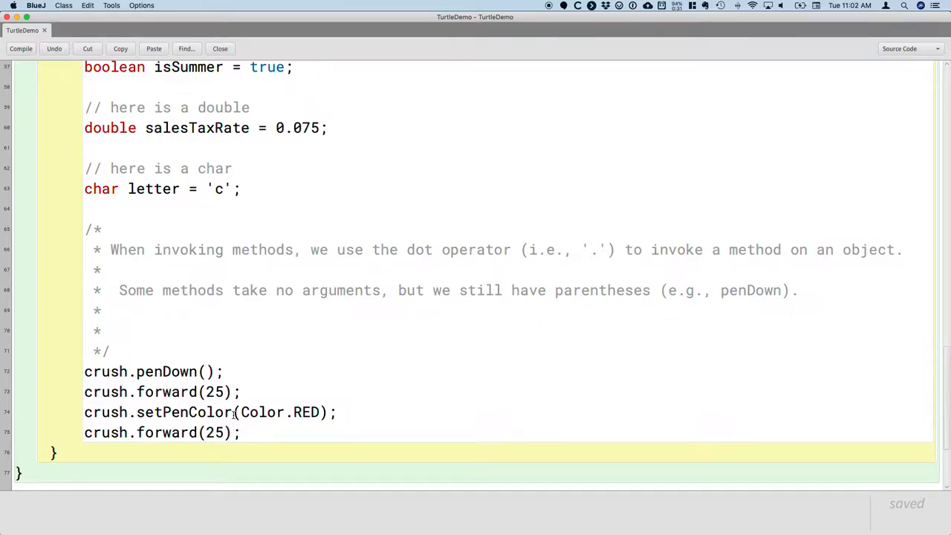
Add comment line: some methods take one or more arguments (e.g., forward)
text(Some me)
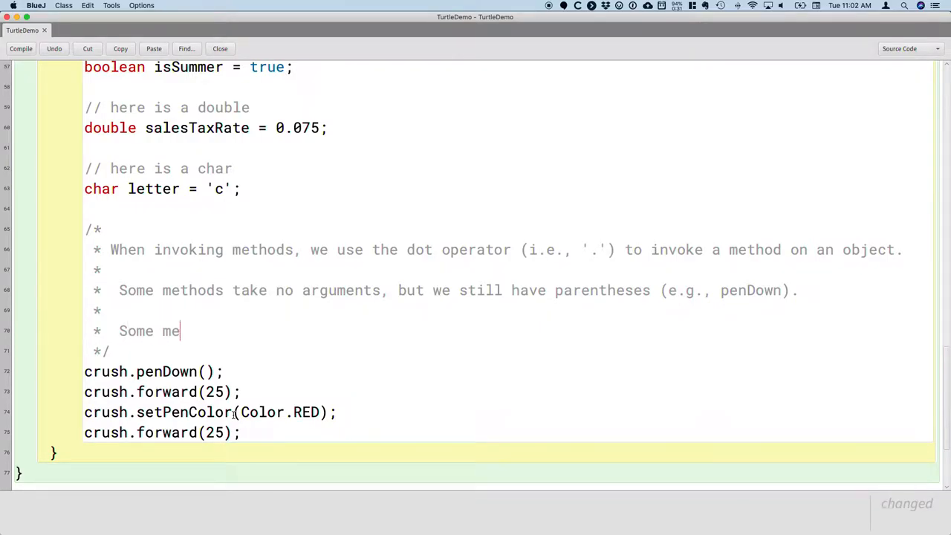
text(thods take one or more)
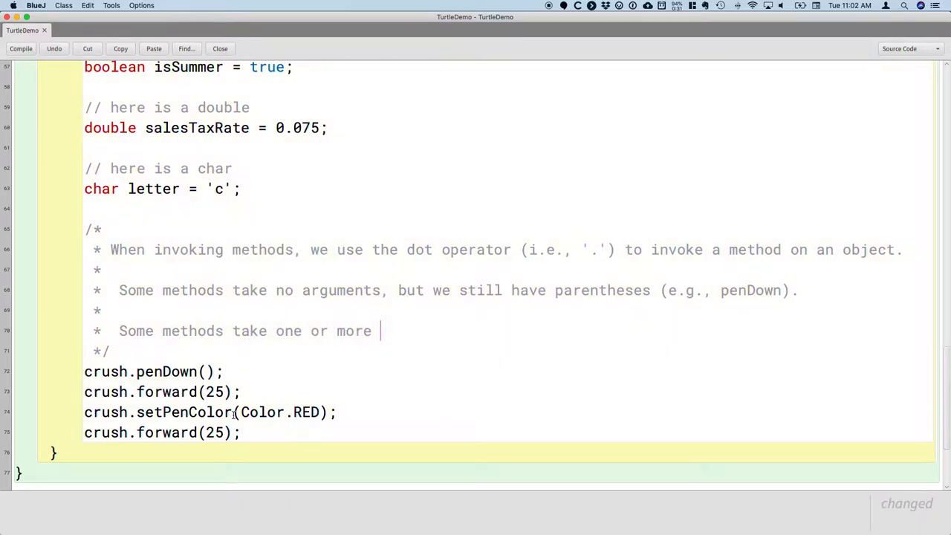
text(arugments)
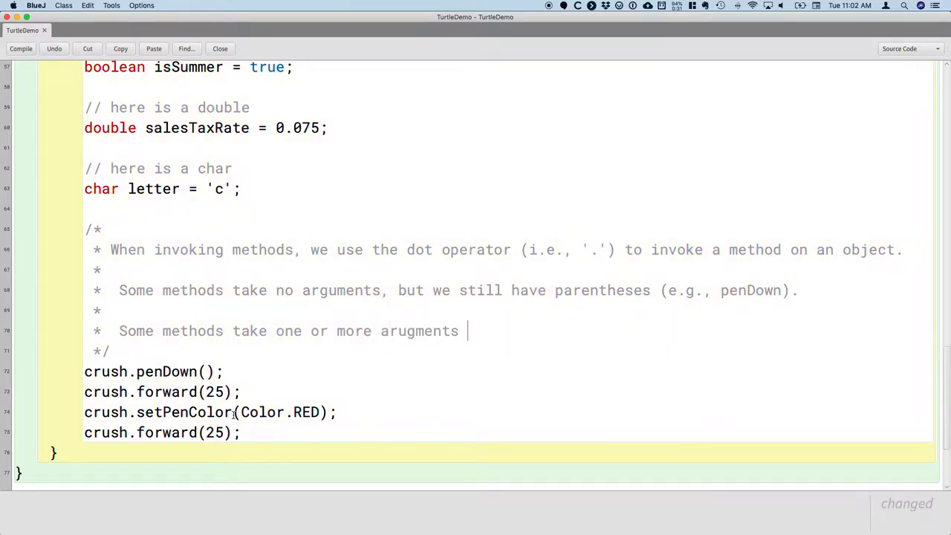
text((e.g., forward).)
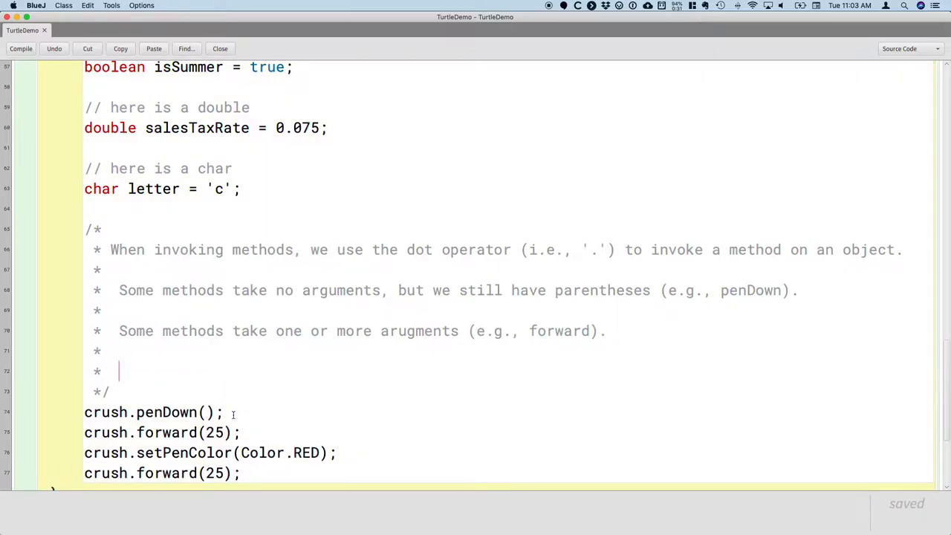
Add comment line: mutator methods modify the state (i.e., values of properties) of the object
scroll(down, 3)
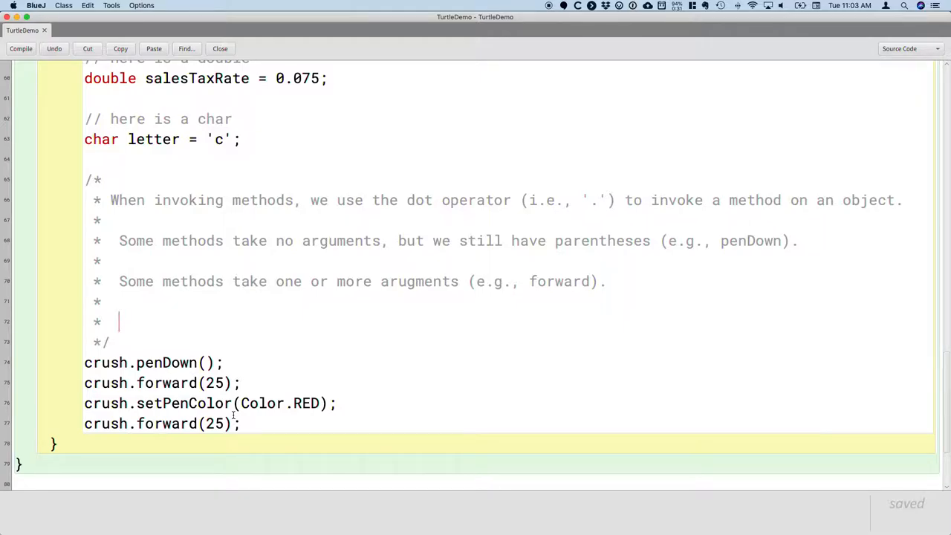
text(M)
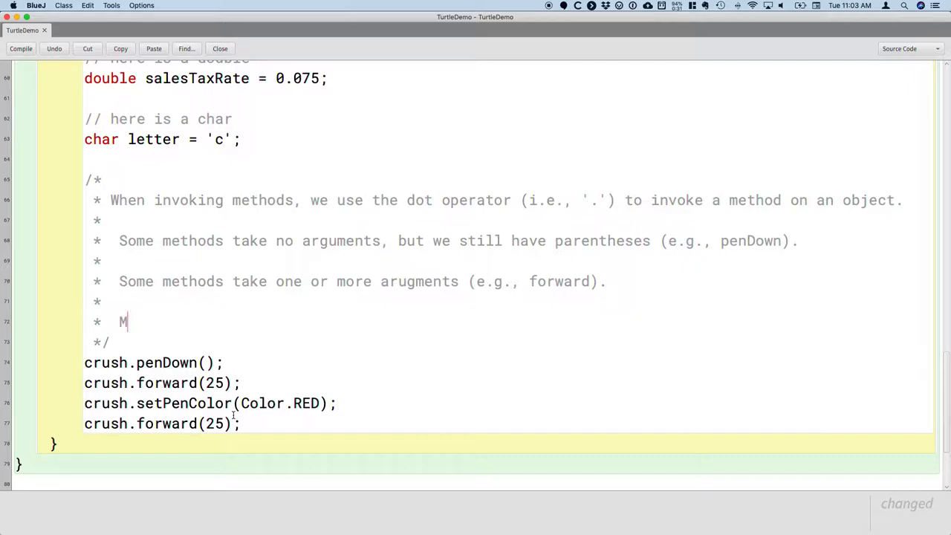
text(utator methods)
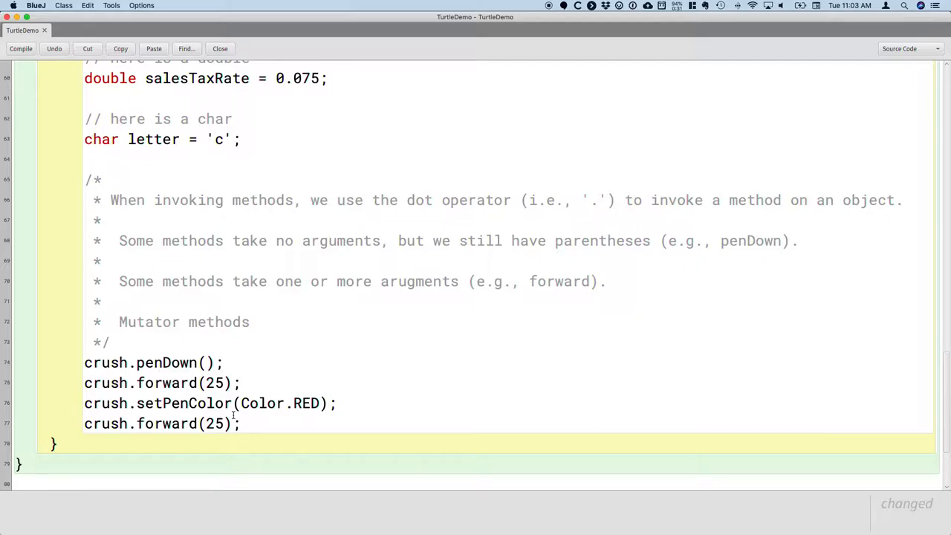
text(m)
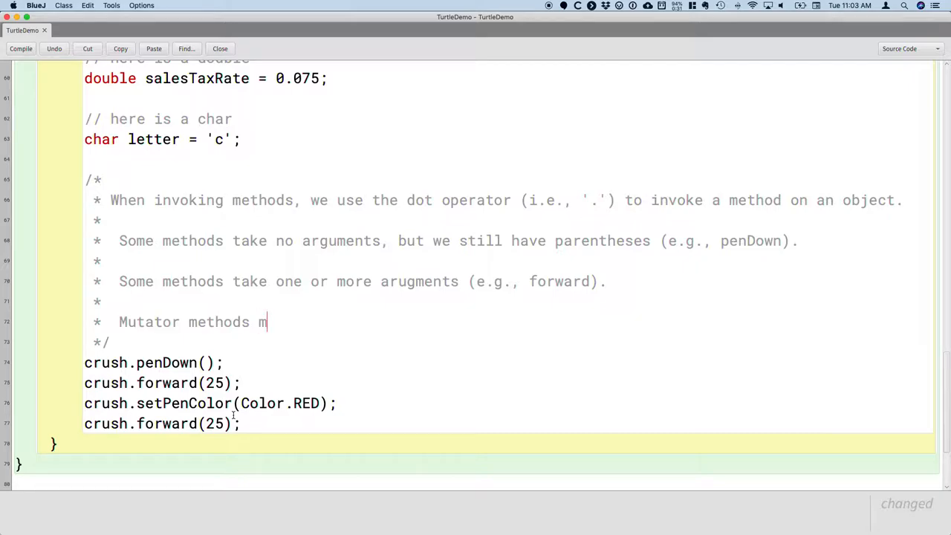
text(odify the)
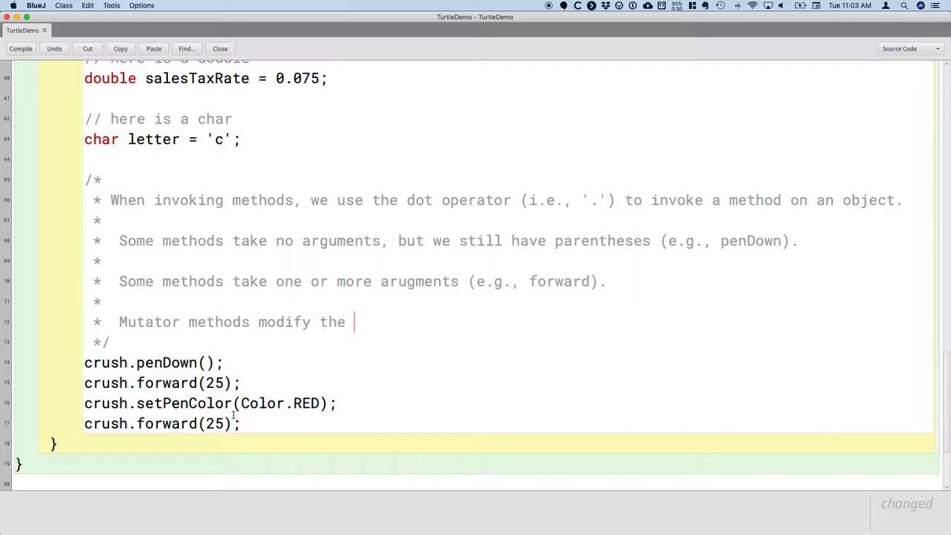
text(state ()
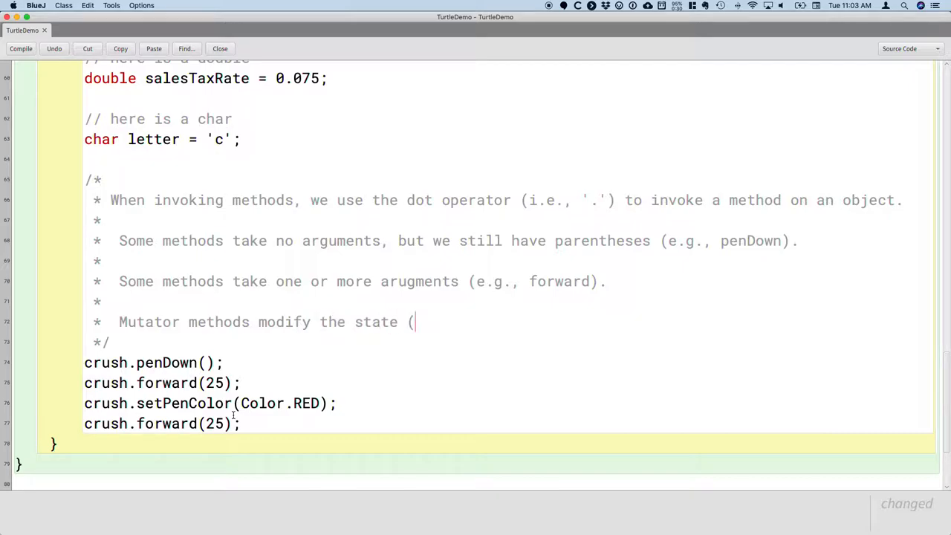
text(i.e.,)
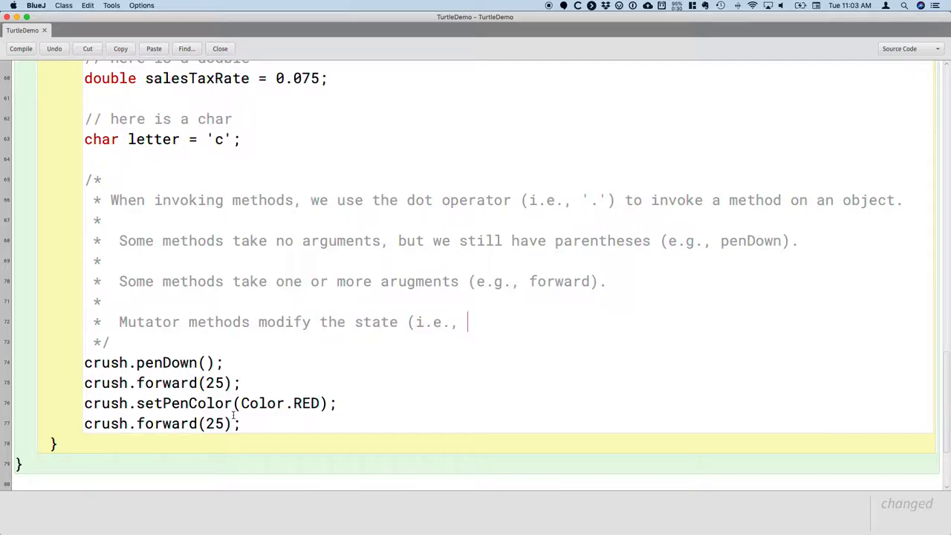
text(value of)
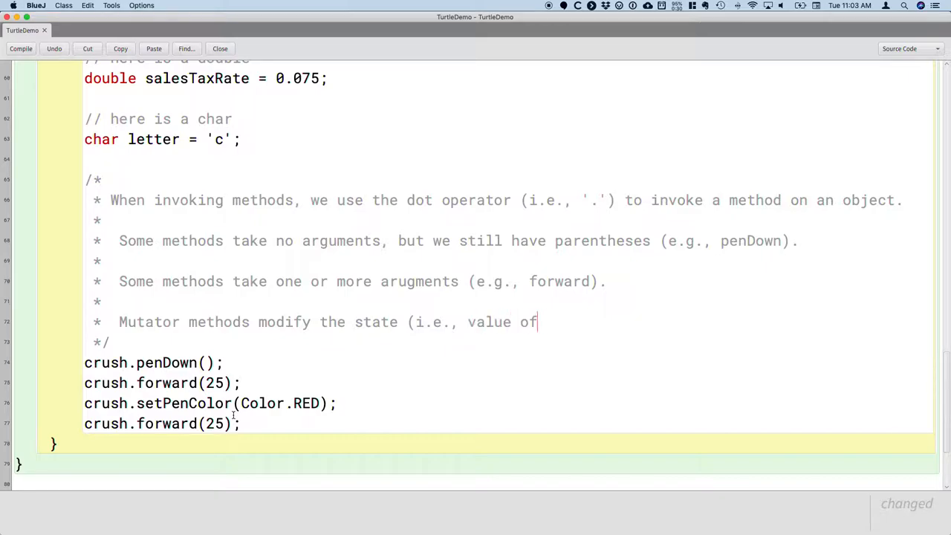
text(s of pr)
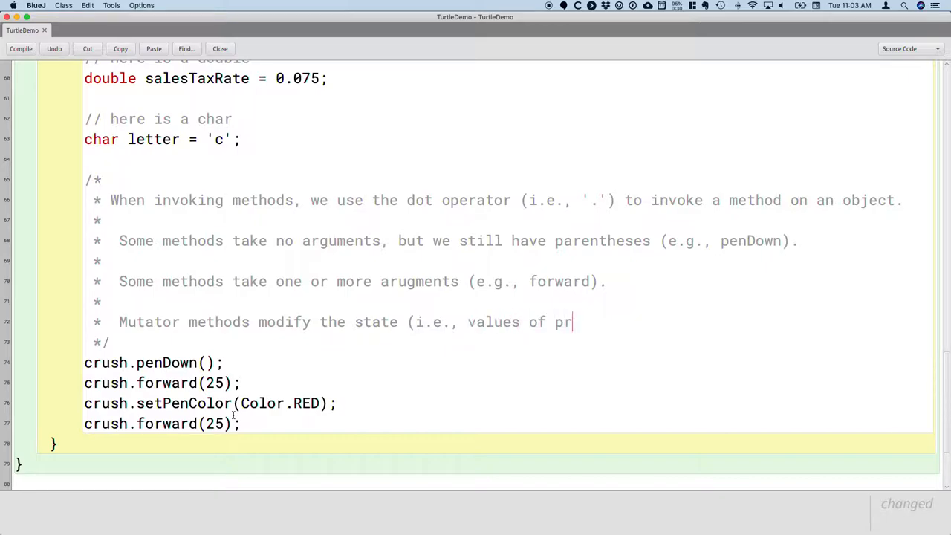
text(operties) o)
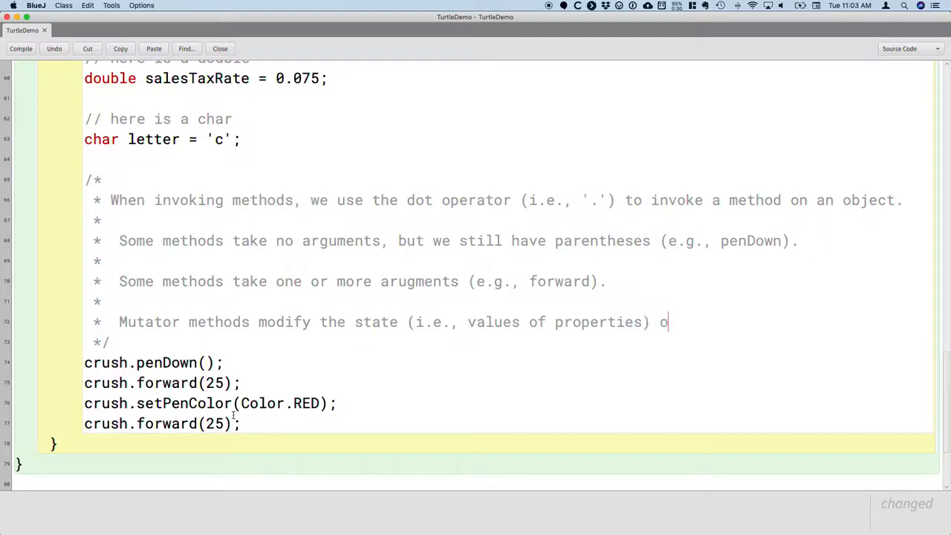
text(f teh object.)
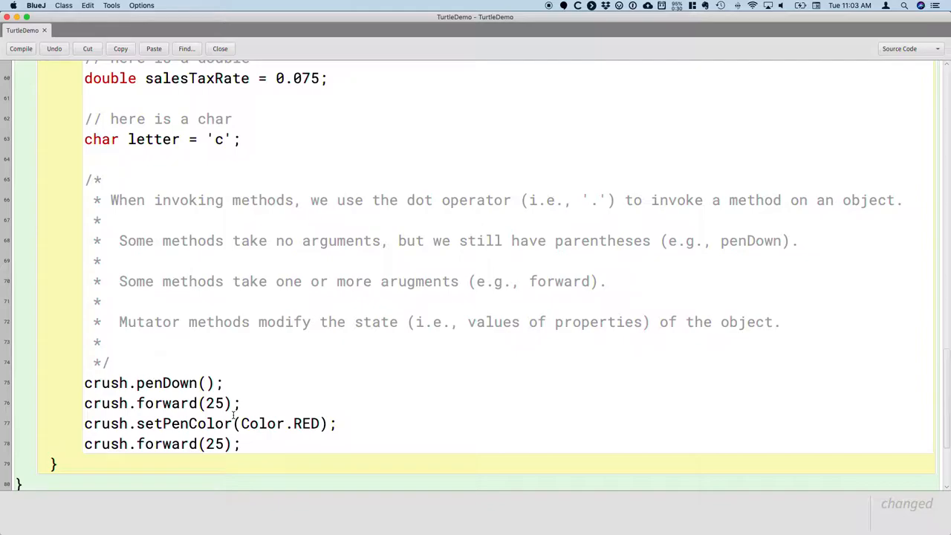
Add comment line: penDown, forward, setPenColor are all mutator methods
text(penDow)
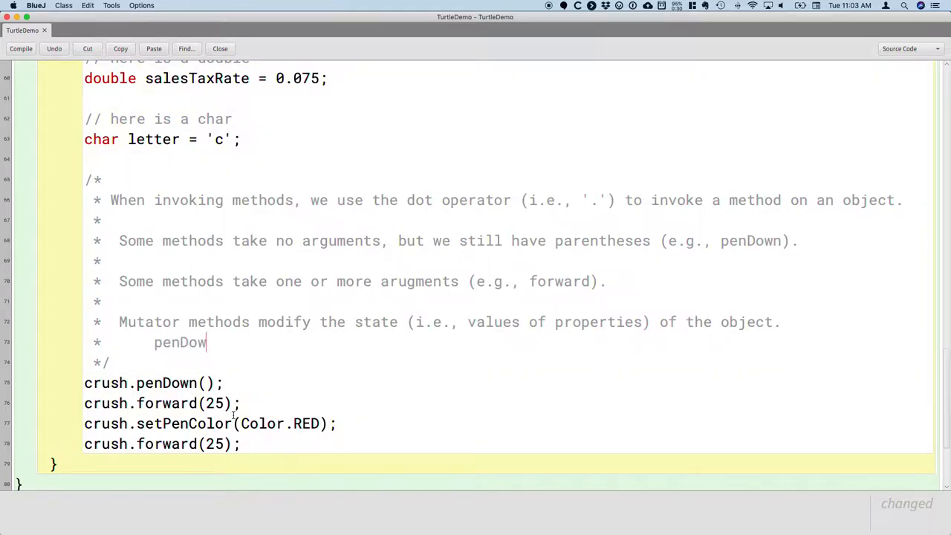
text(n, forward, setPenColor are a)
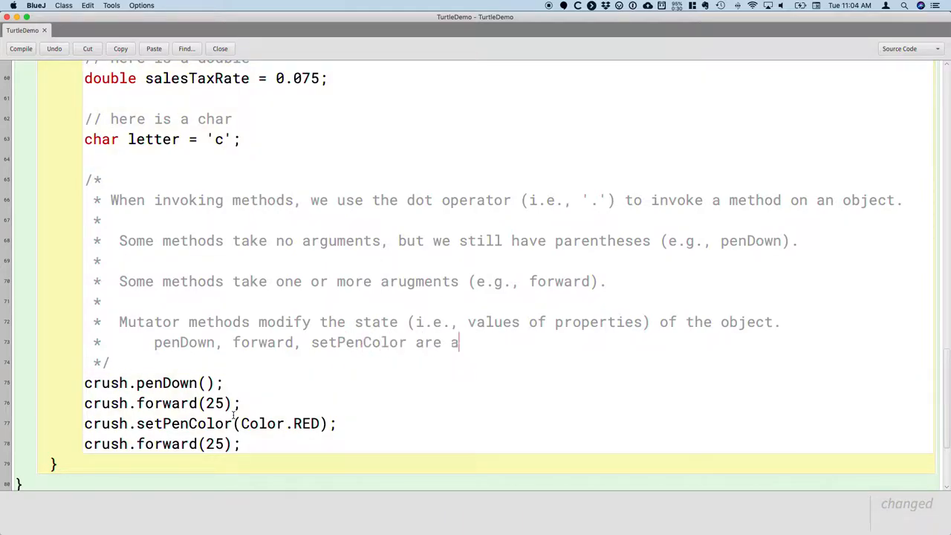
text(ll mutator methods.)
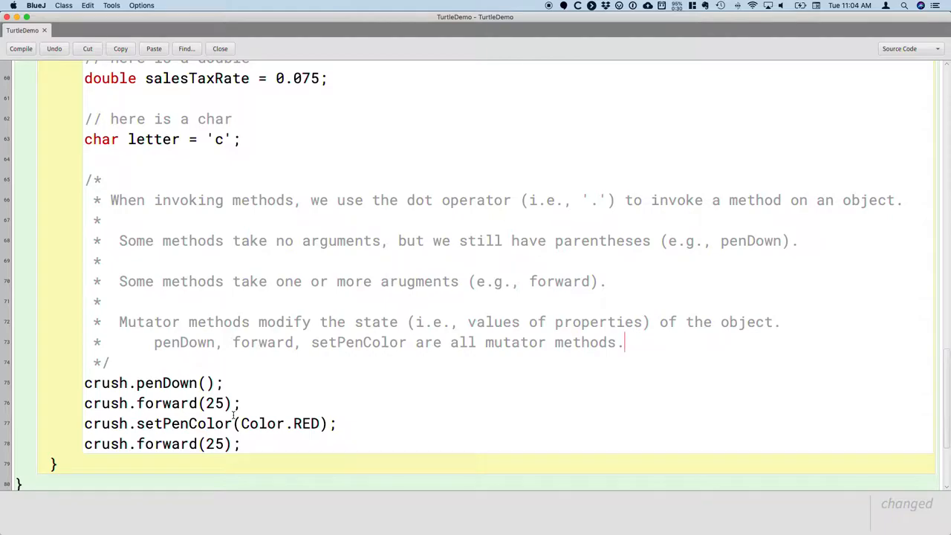
Scroll down to the end of the turtle calls before the closing brace
scroll(down, 3)
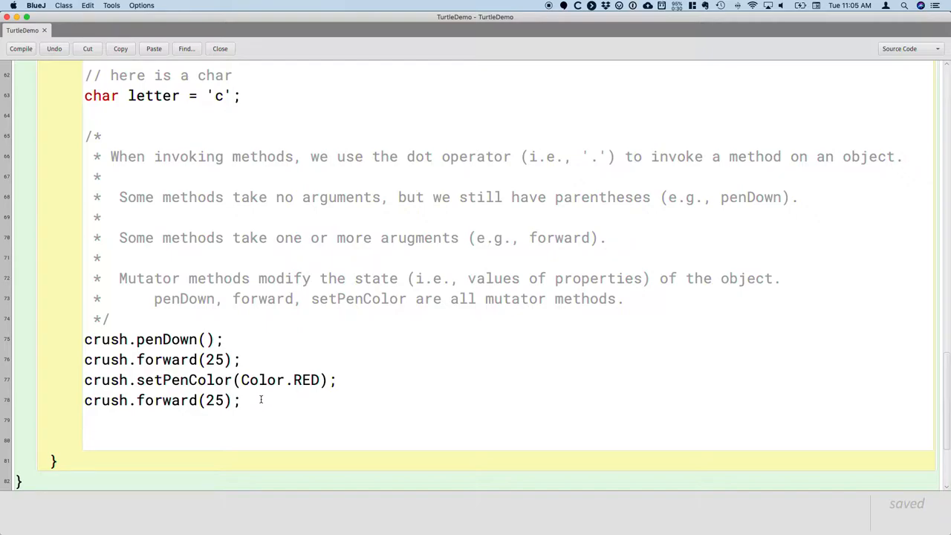
Declare int penWidth = crush.getPenWidth(); after the turtle calls
text(int)
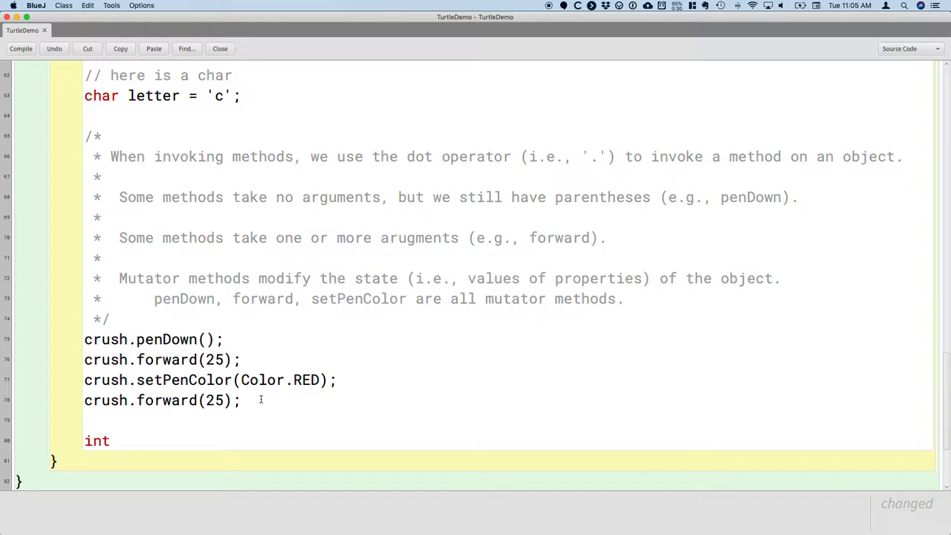
text(p)
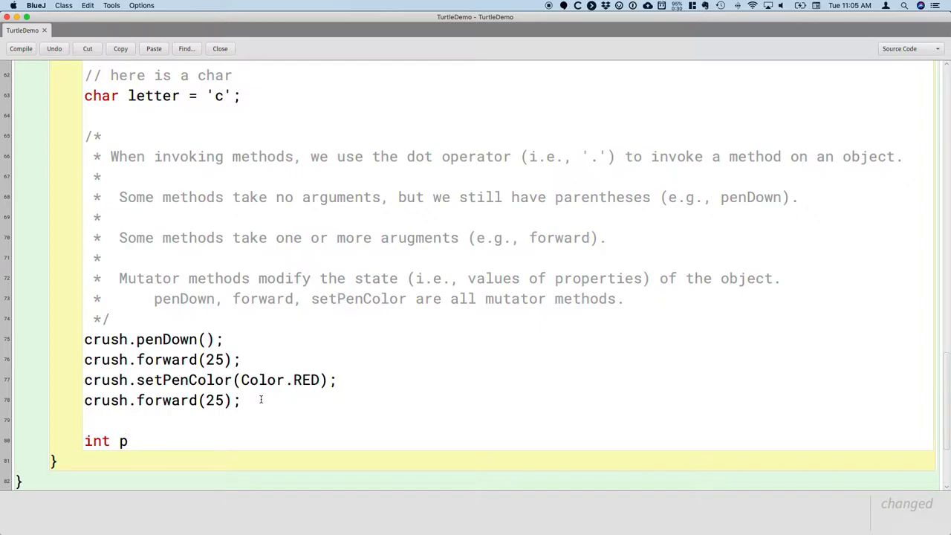
text(en)
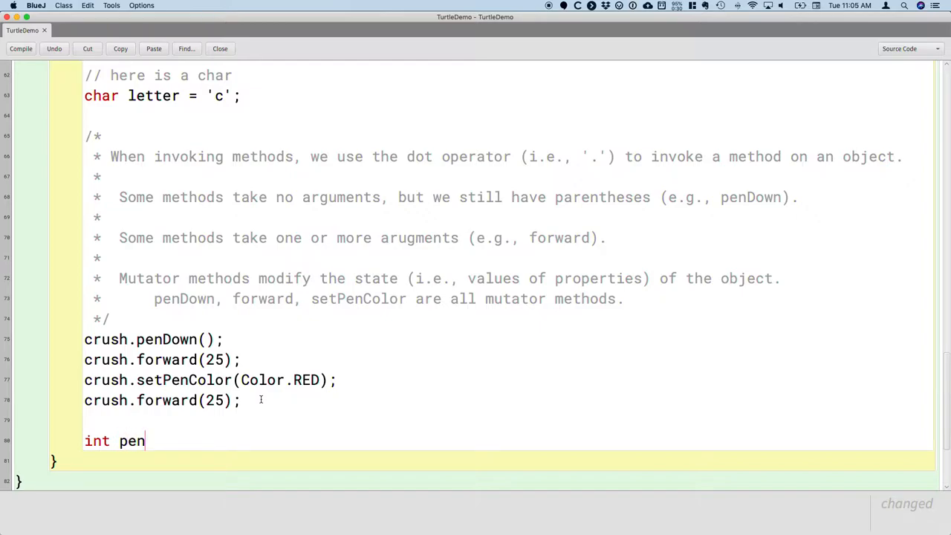
text(Width =)
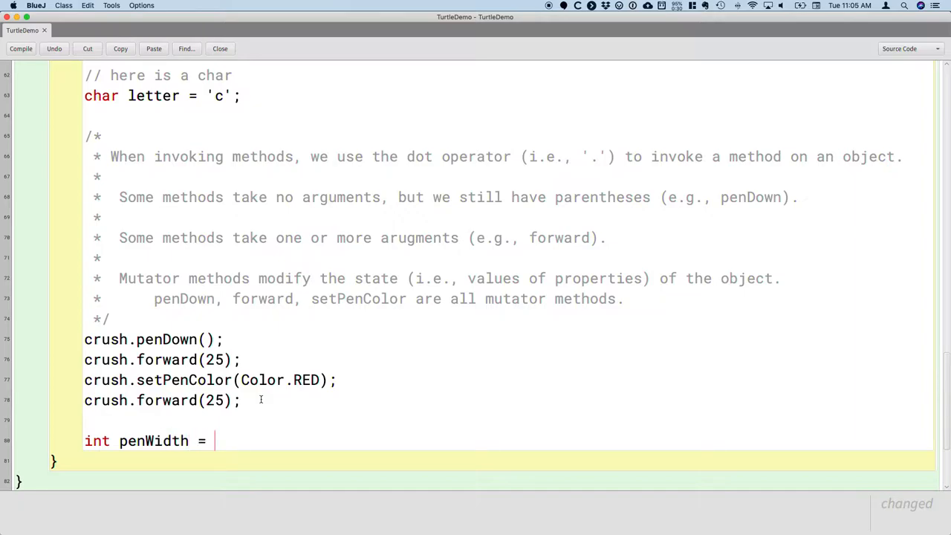
text(cr)
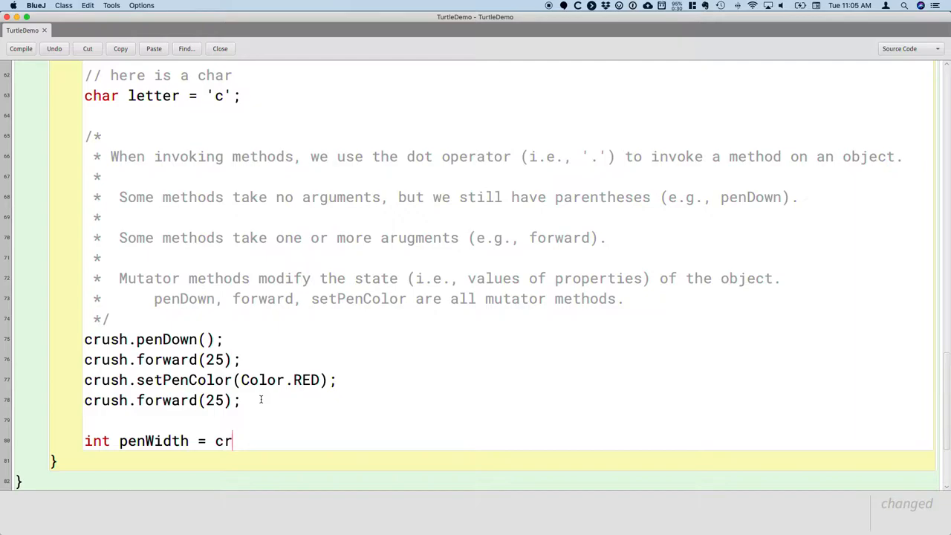
text(ush.getP)
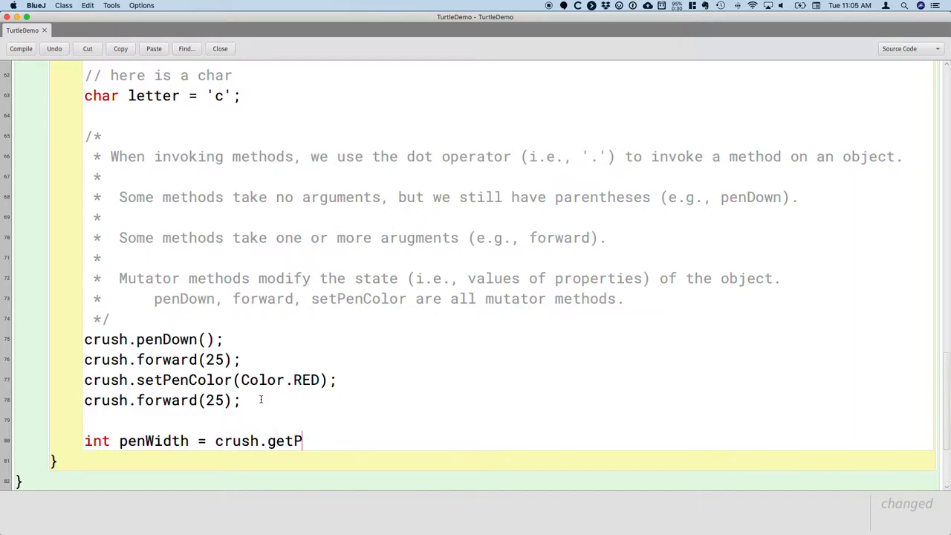
text(enWidth();)
text(/*)
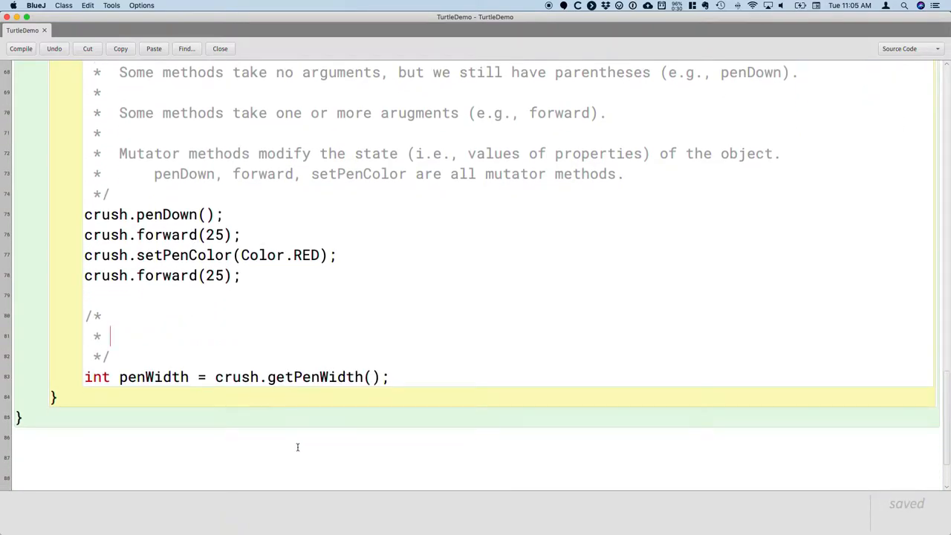
Add comment line: accessor method returns the value of a property of the object
text(A)
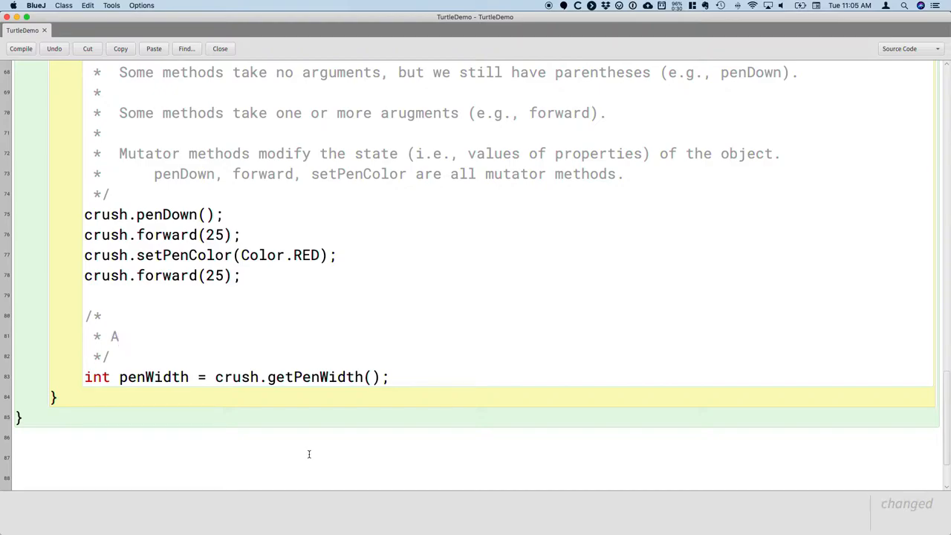
text(ccessor method)
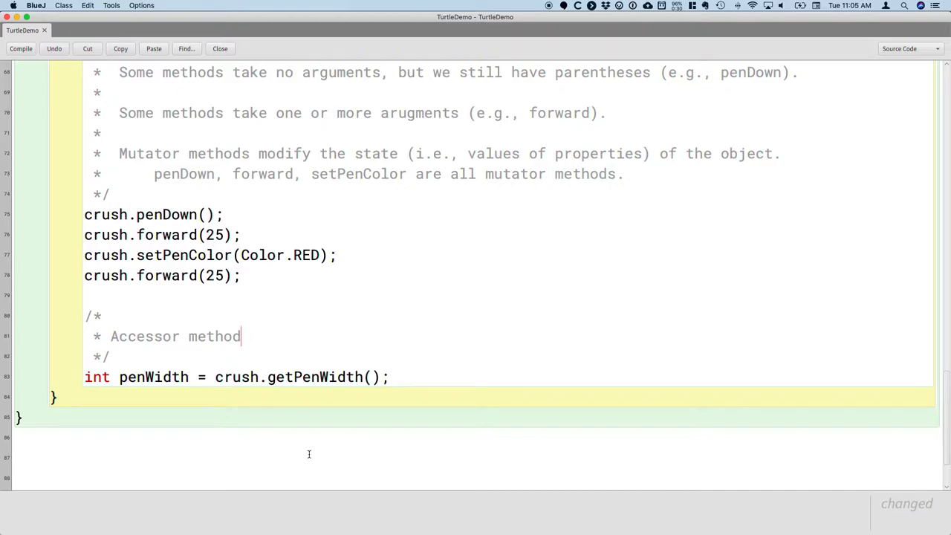
text(re)
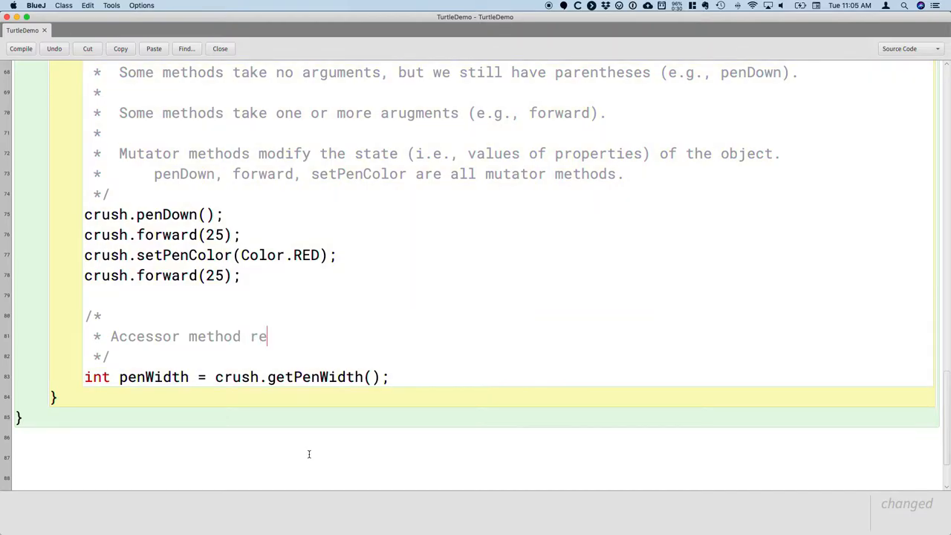
text(turns the value)
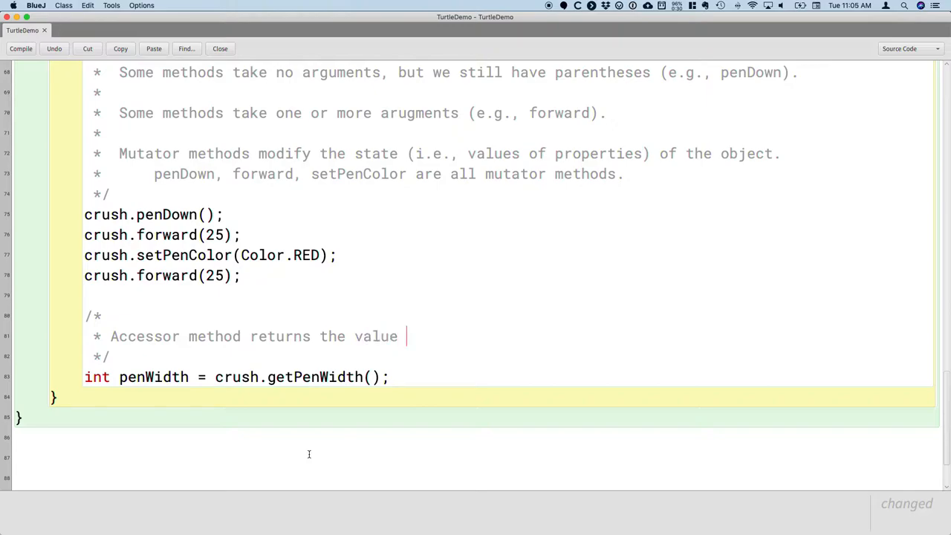
text(of a property)
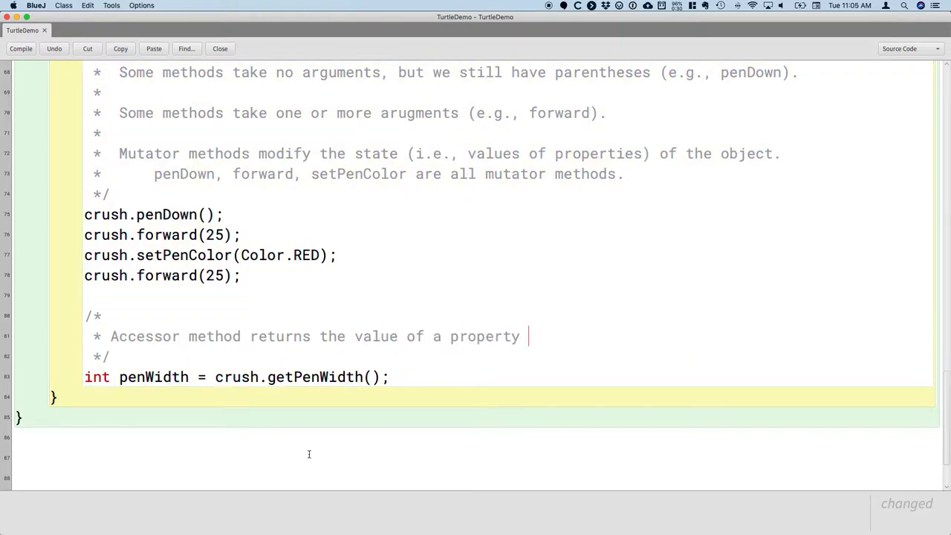
text(of the object.)
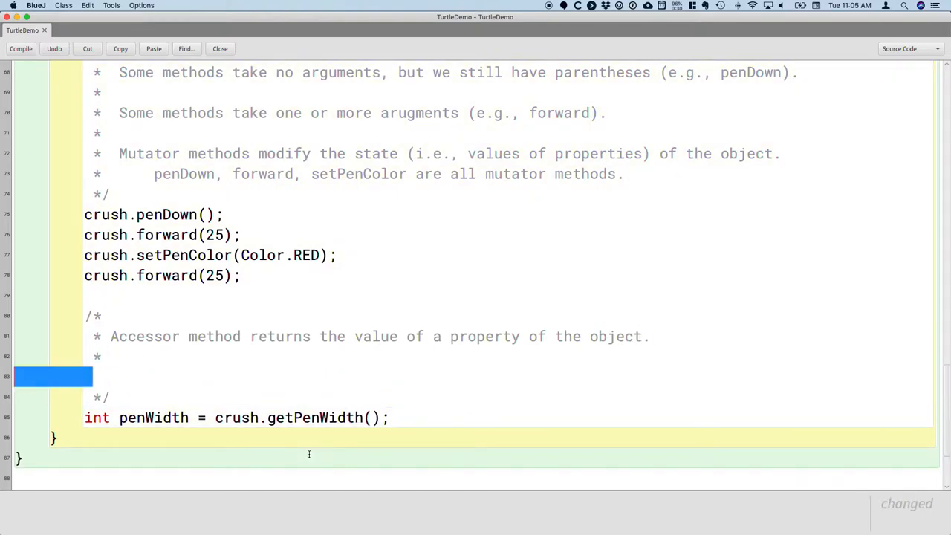
Add comment lines: the state of the object does not change; getPenWidth is an accessor method
text(The s)
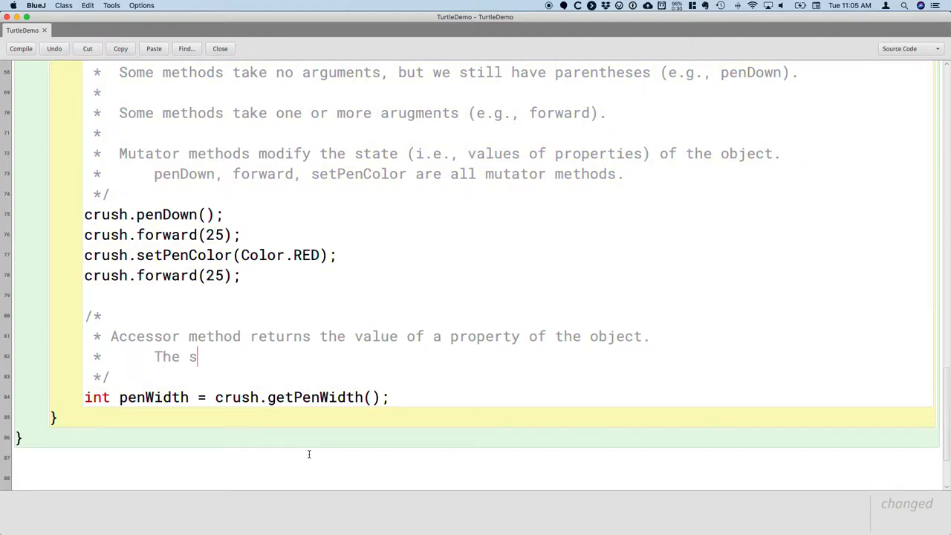
text(tate of the object)
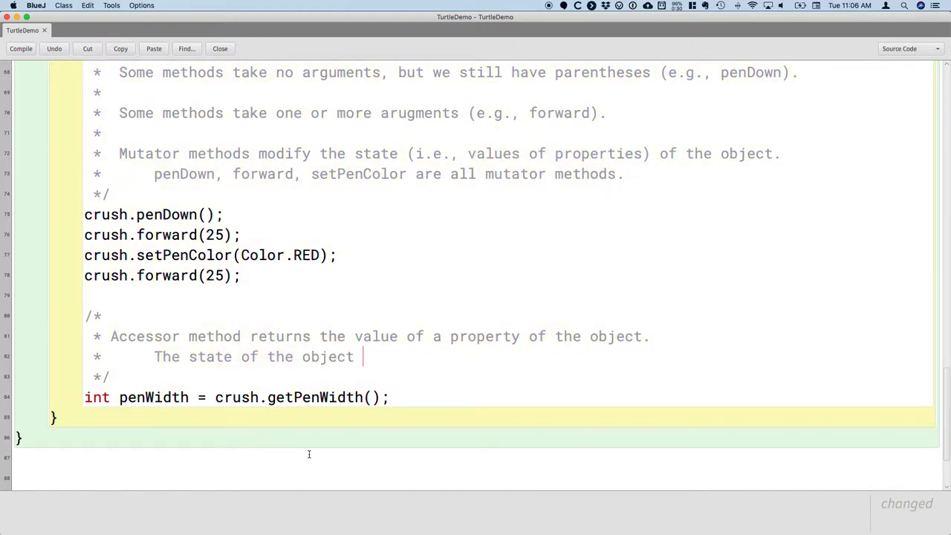
text(does not change.)
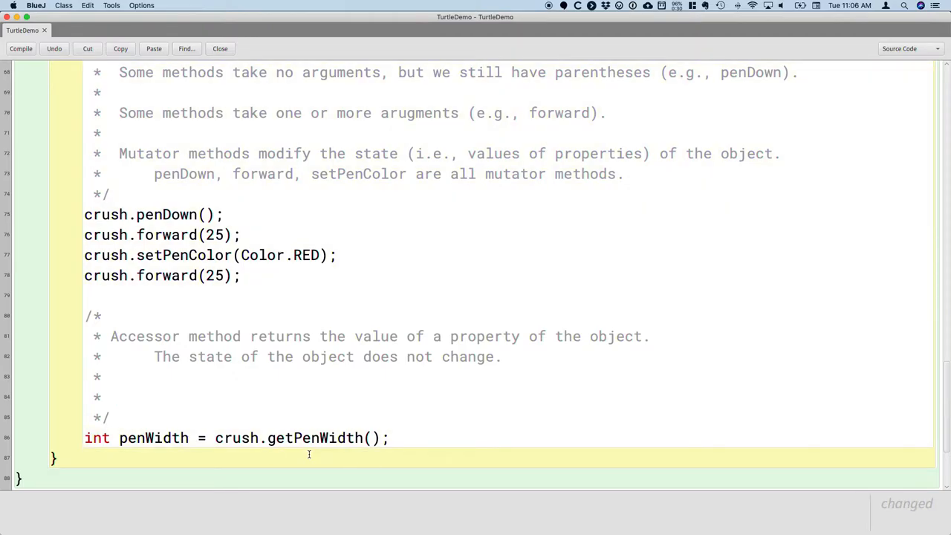
text(getPenWidth is an  acce)
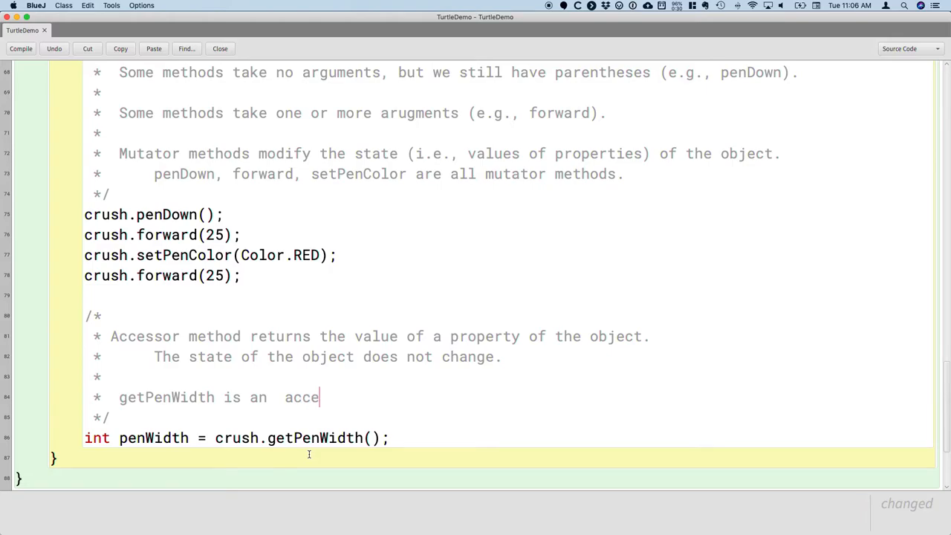
text(ssor method)
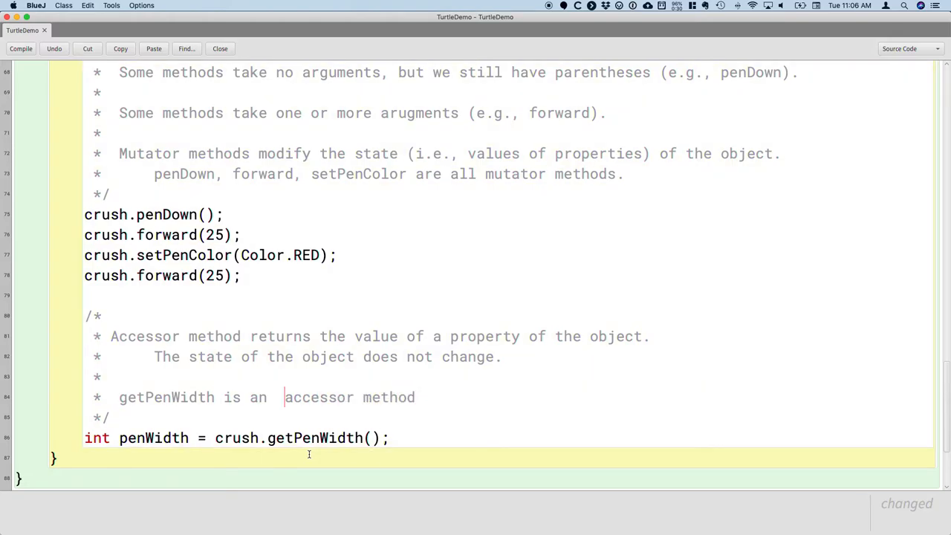
text(.)
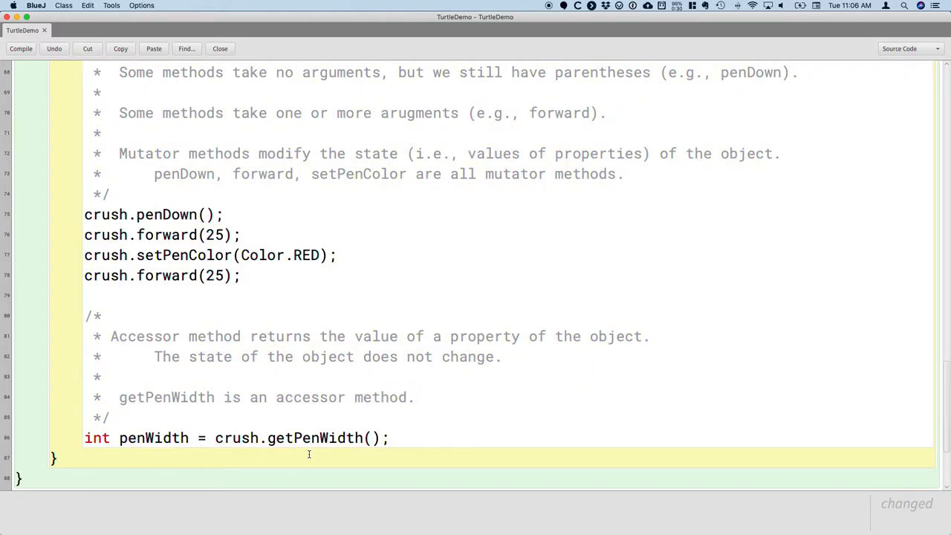